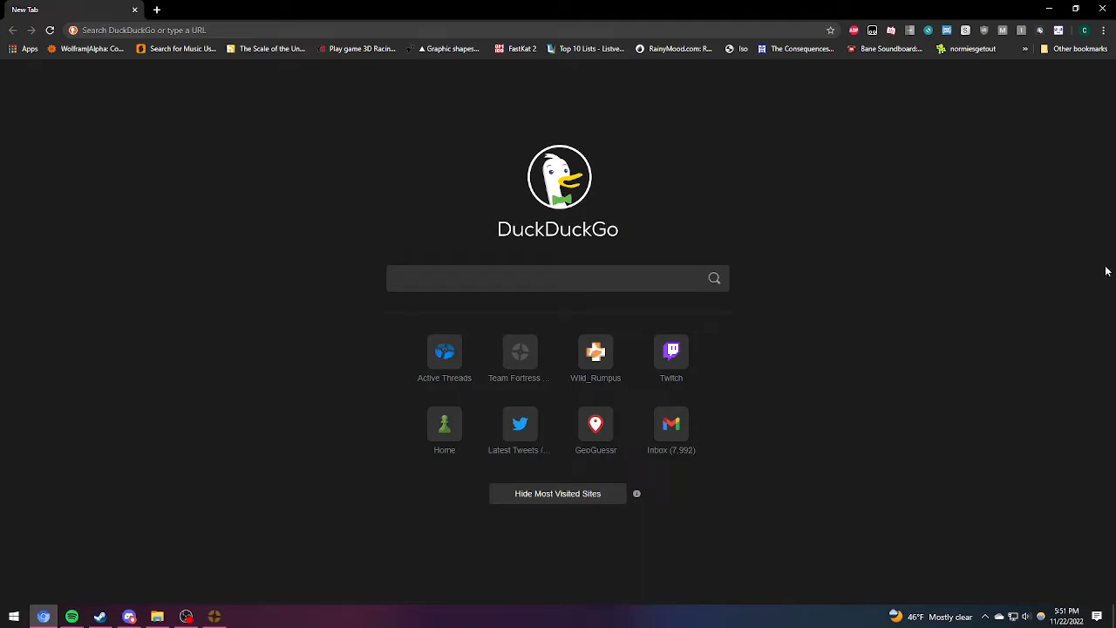
mouse_move(56, 593)
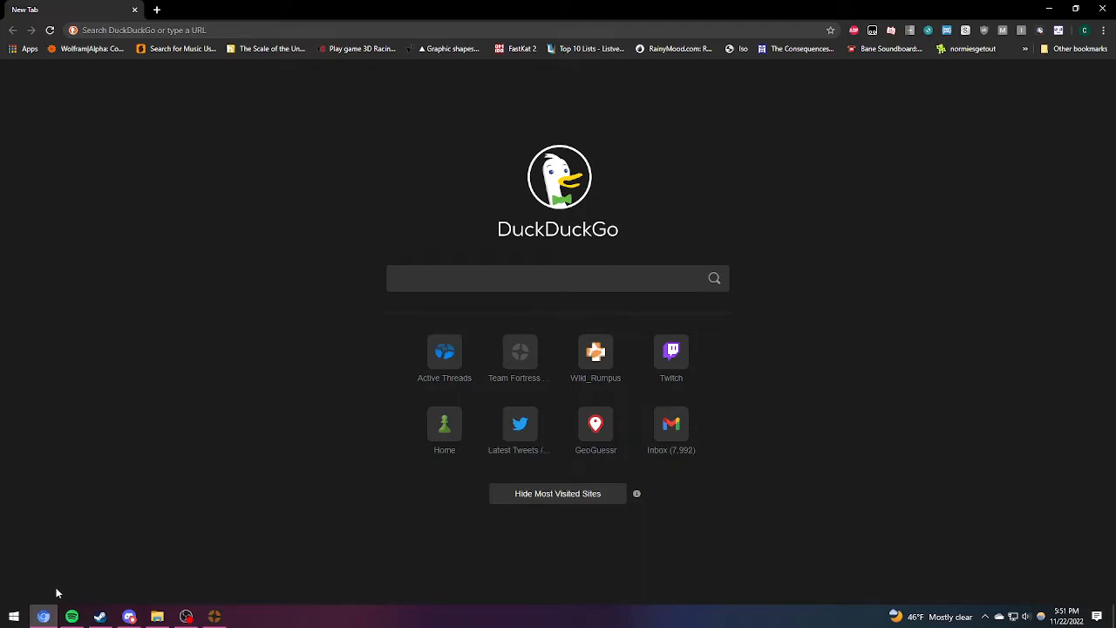
In Discord, browse RGL.gg Official's #scrims-6s channel, scrolling down to today's latest scrim requests
click(42, 616)
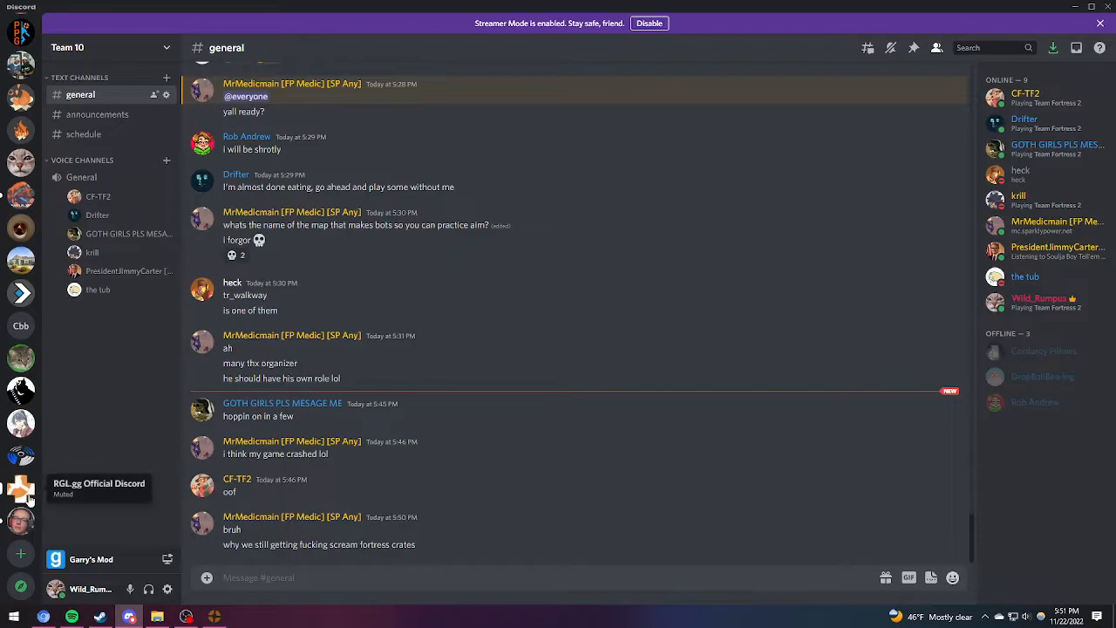
click(21, 483)
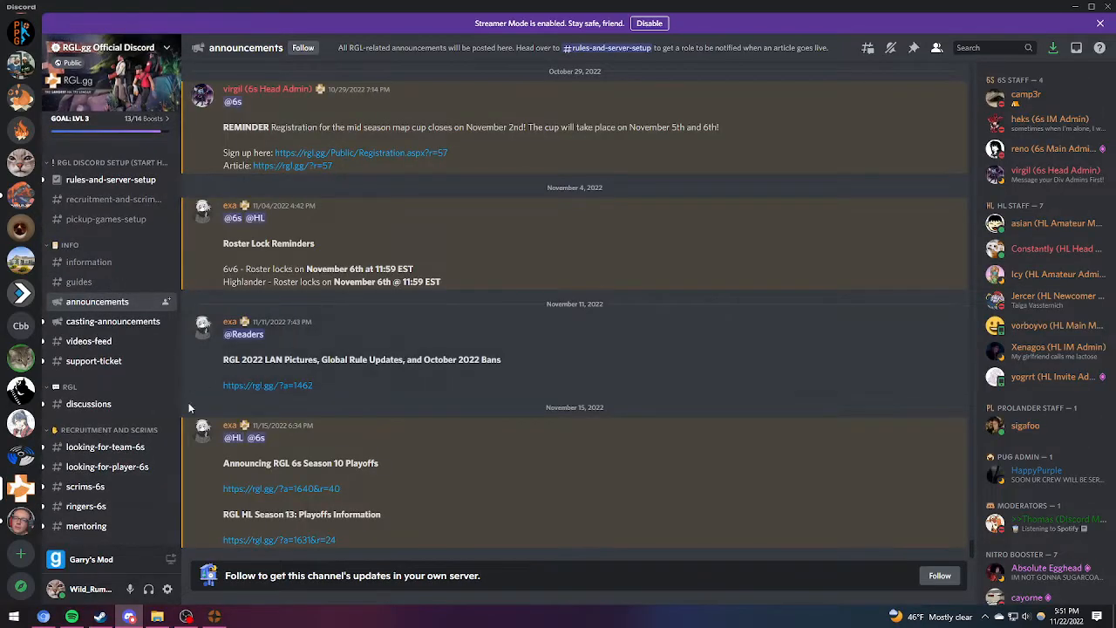
click(85, 486)
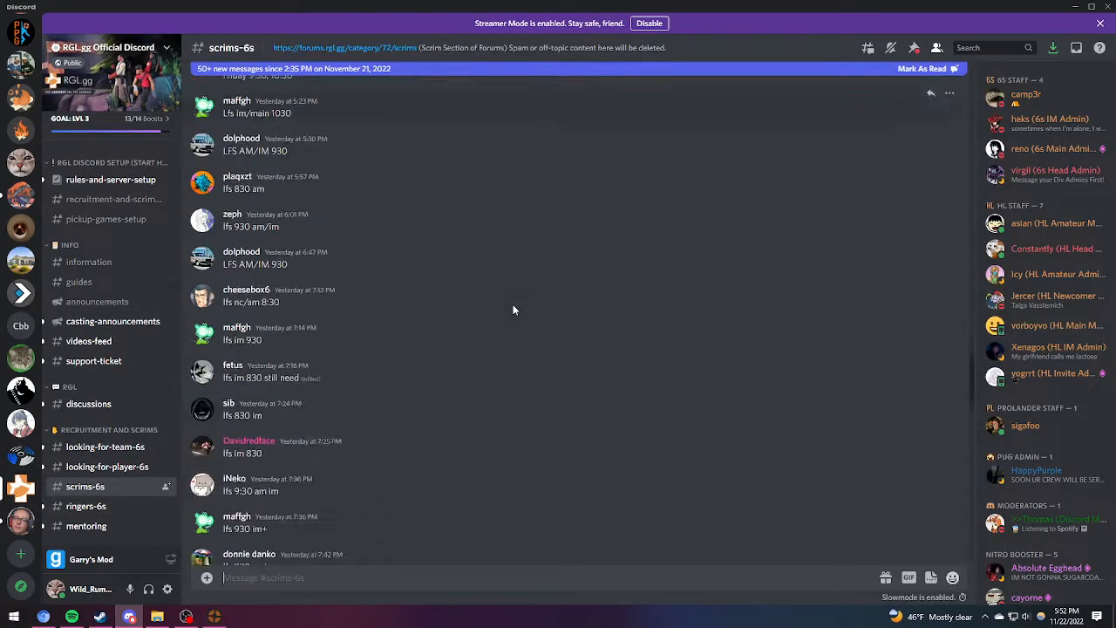
scroll(down, 3)
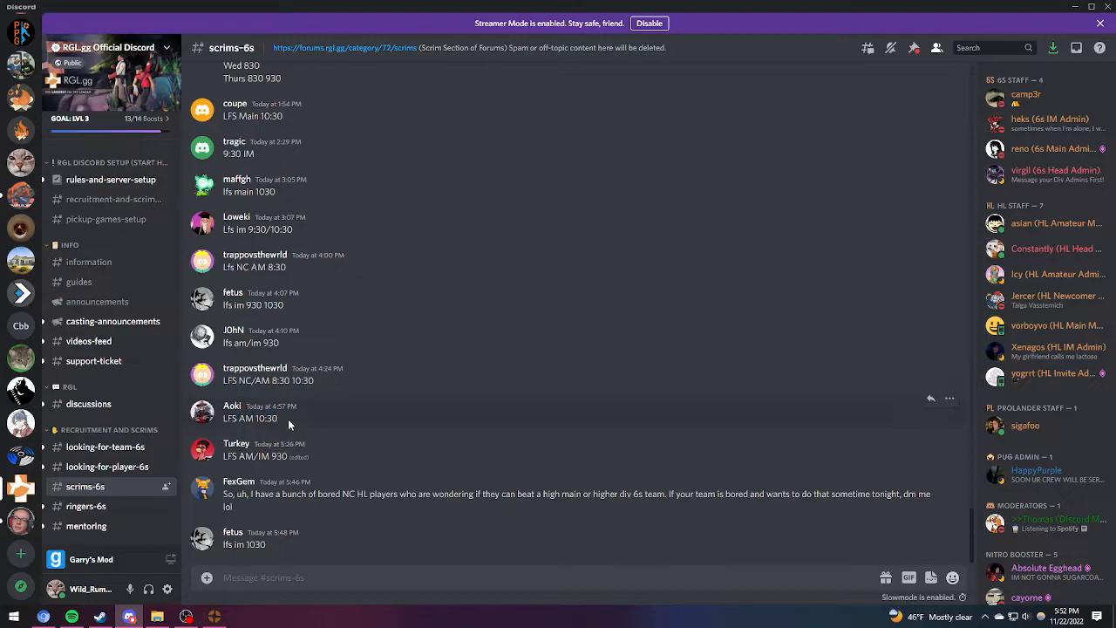
mouse_move(316, 380)
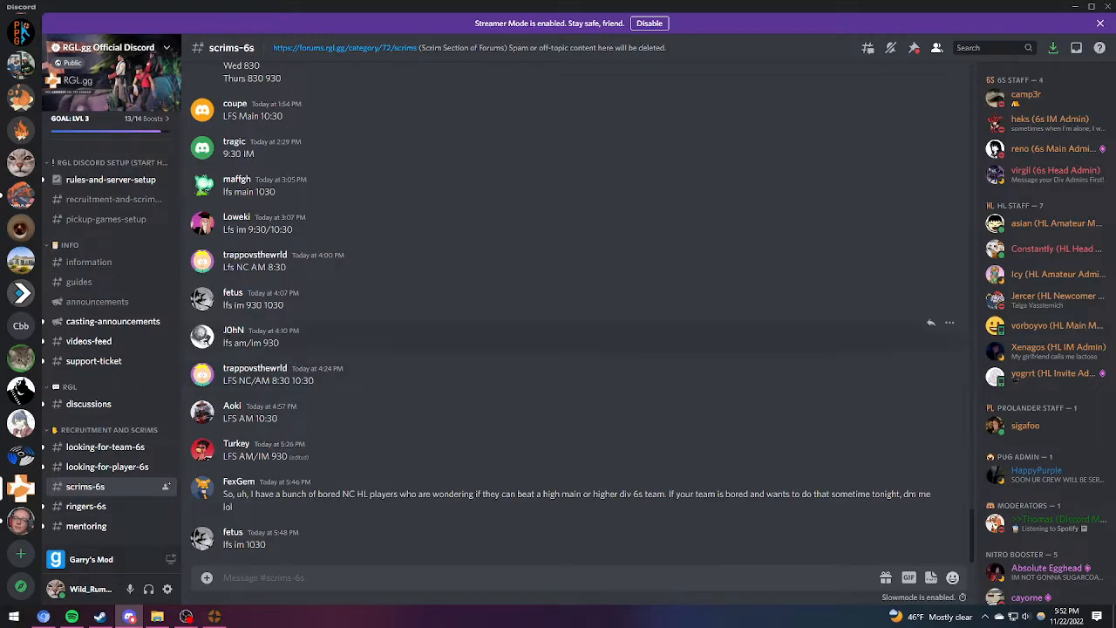
mouse_move(343, 339)
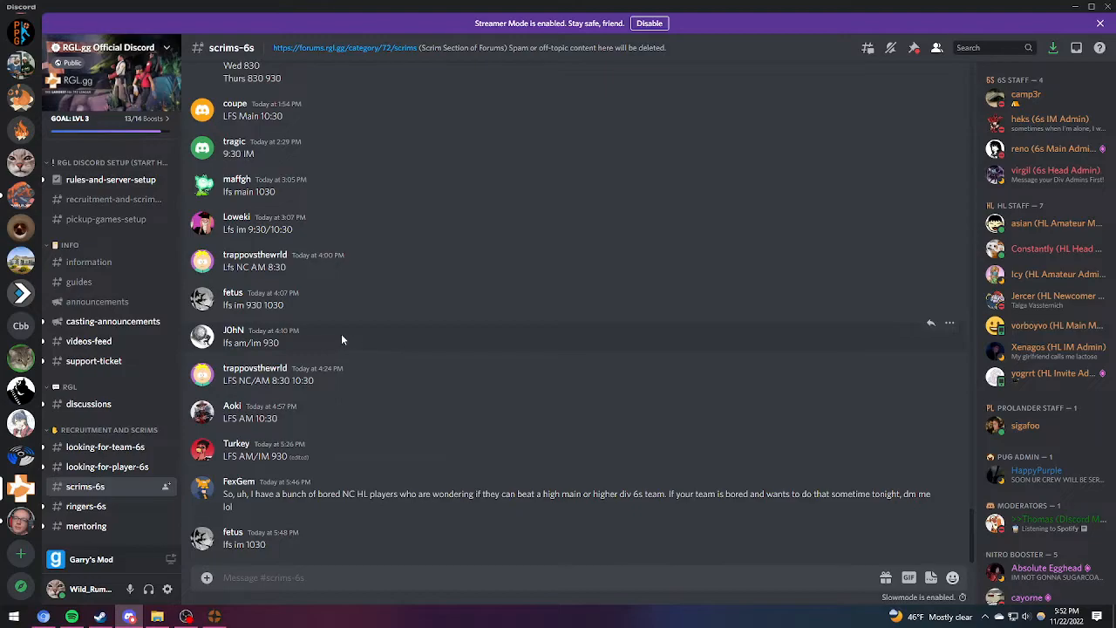
mouse_move(307, 347)
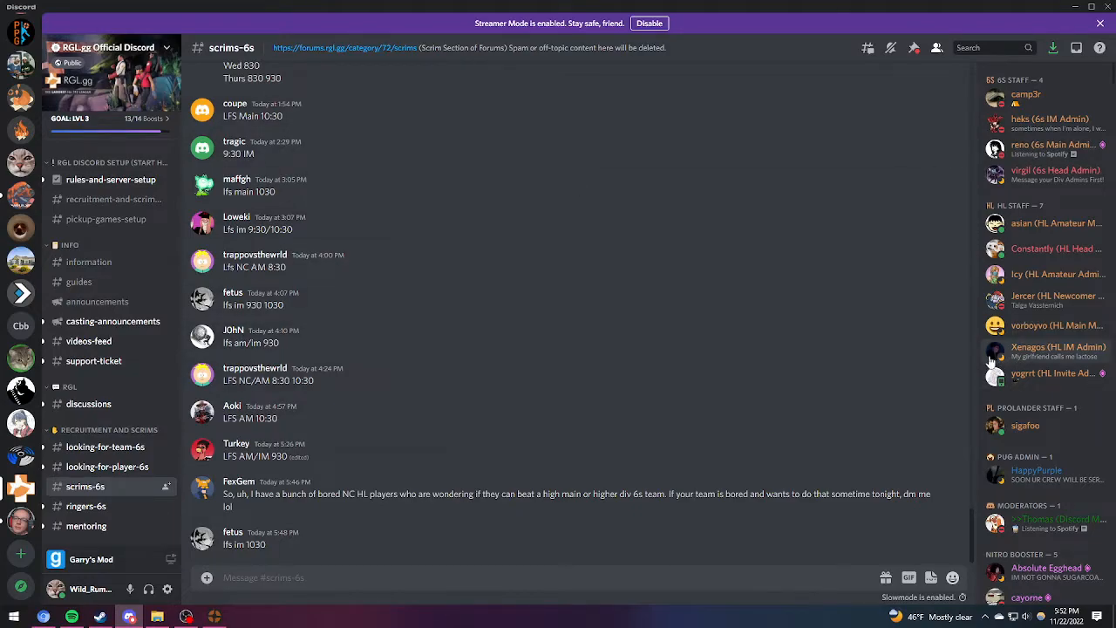
mouse_move(605, 284)
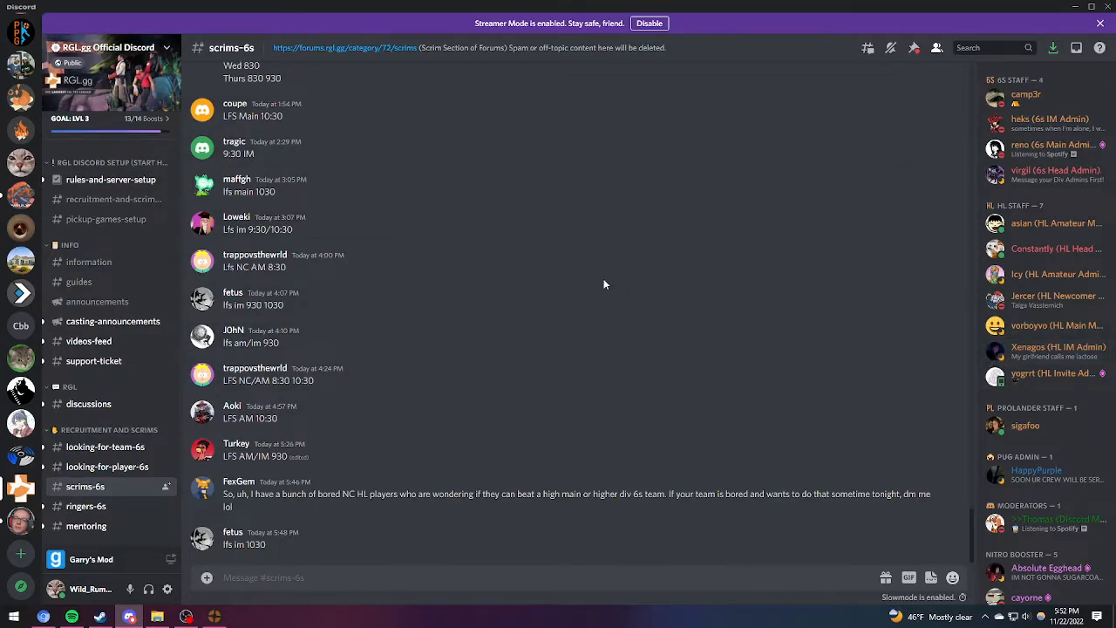
mouse_move(16, 228)
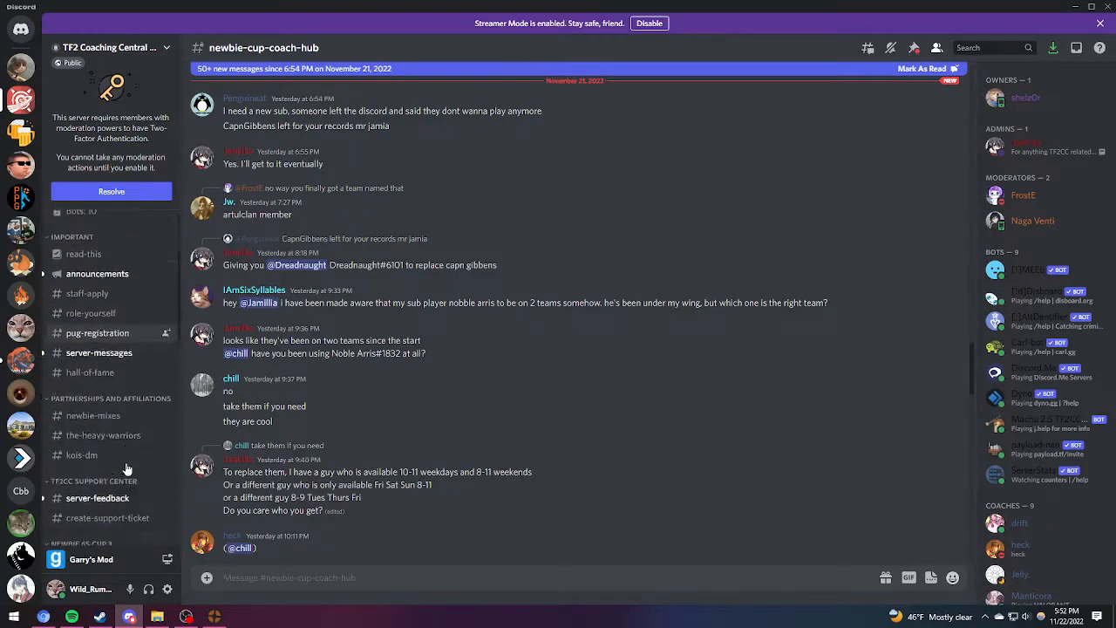
Scroll down through RGL.gg Official's #scrims-6s channel
scroll(down, 3)
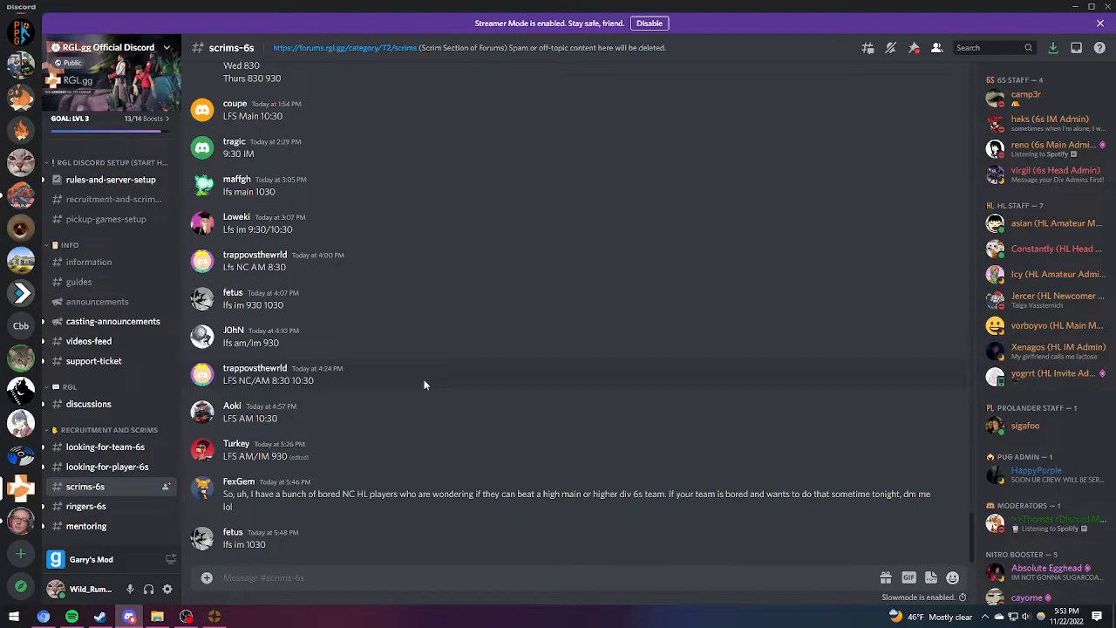
mouse_move(420, 375)
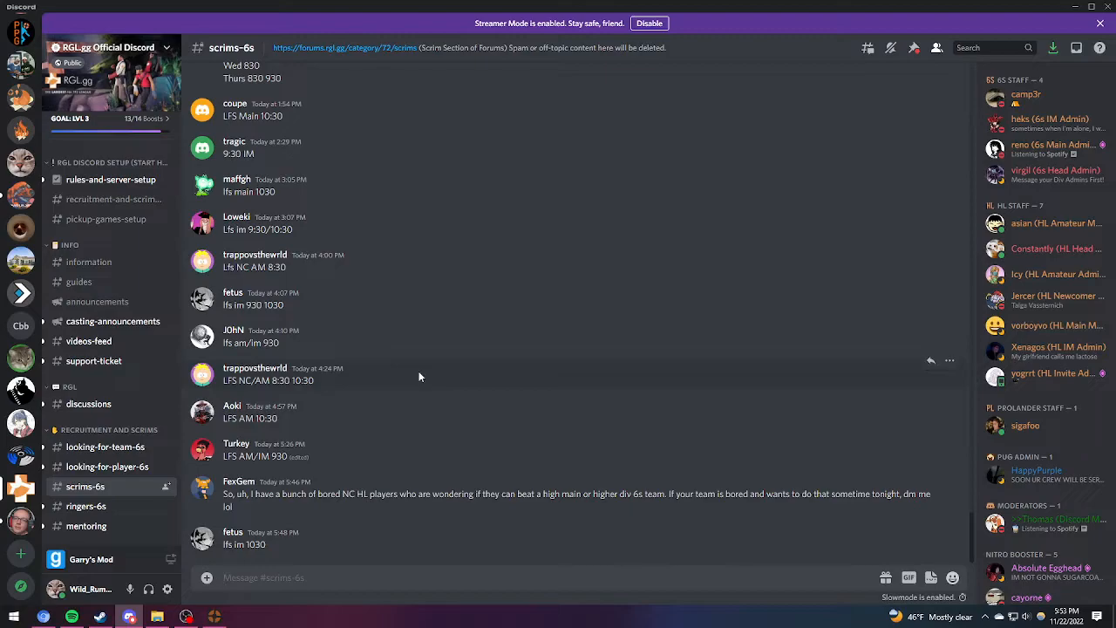
mouse_move(381, 357)
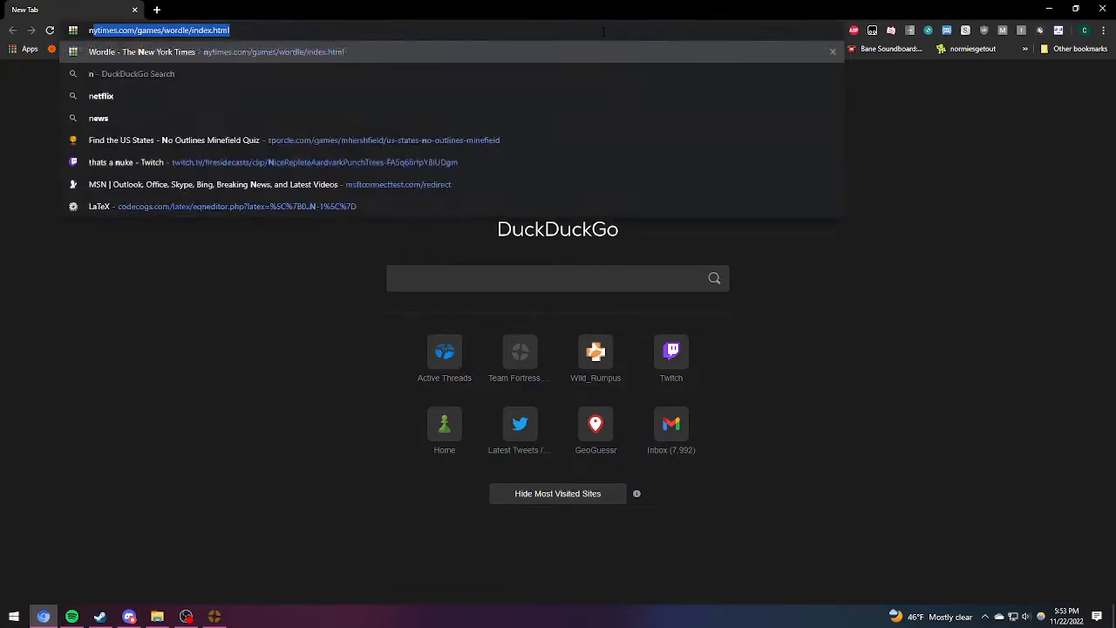
Enter na.serveme in the address bar to load the na.serveme.tf welcome page
text(na.ser)
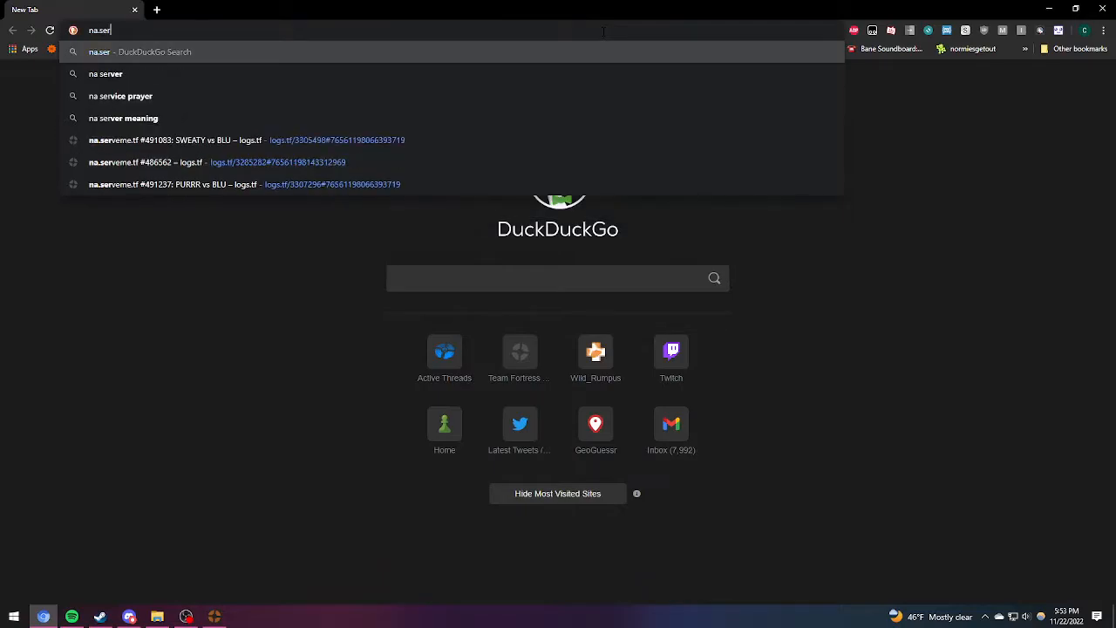
text(v)
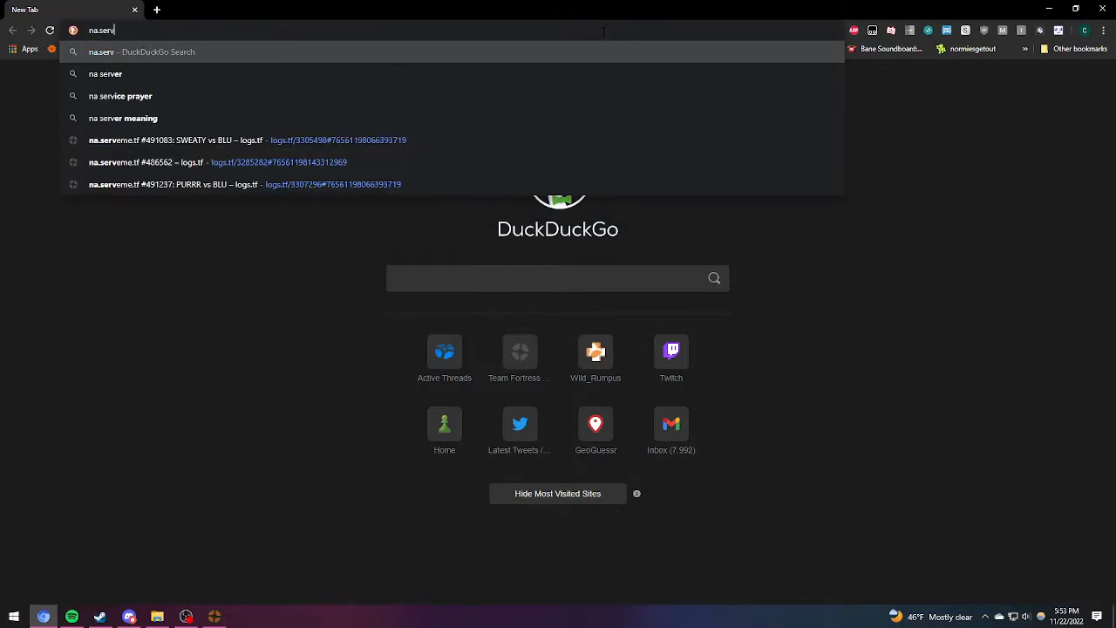
text(eme.tf)
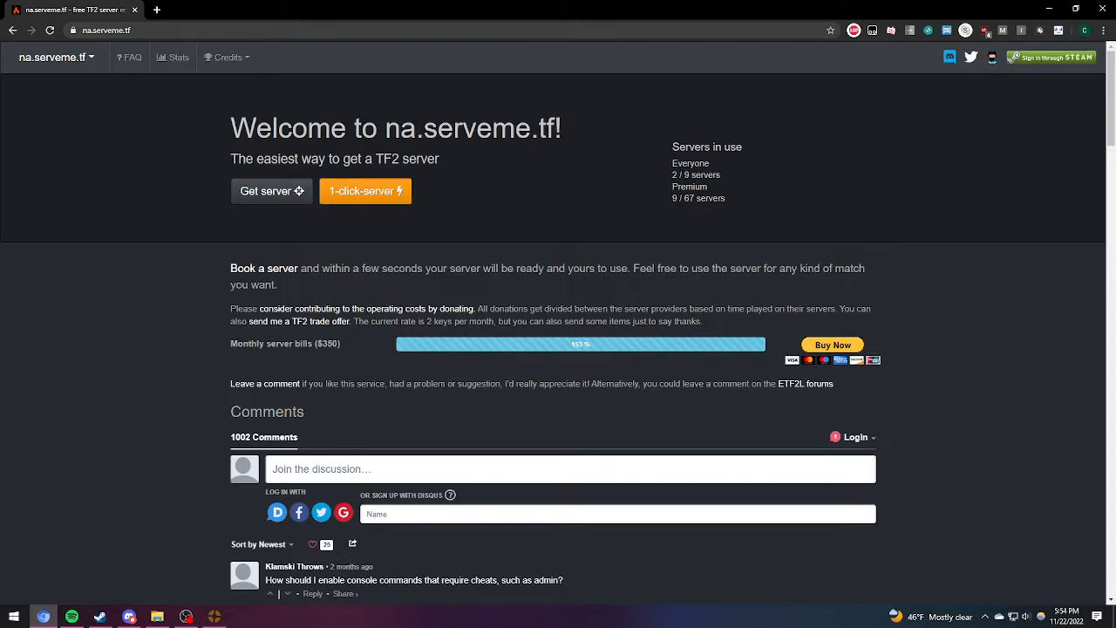
mouse_move(442, 93)
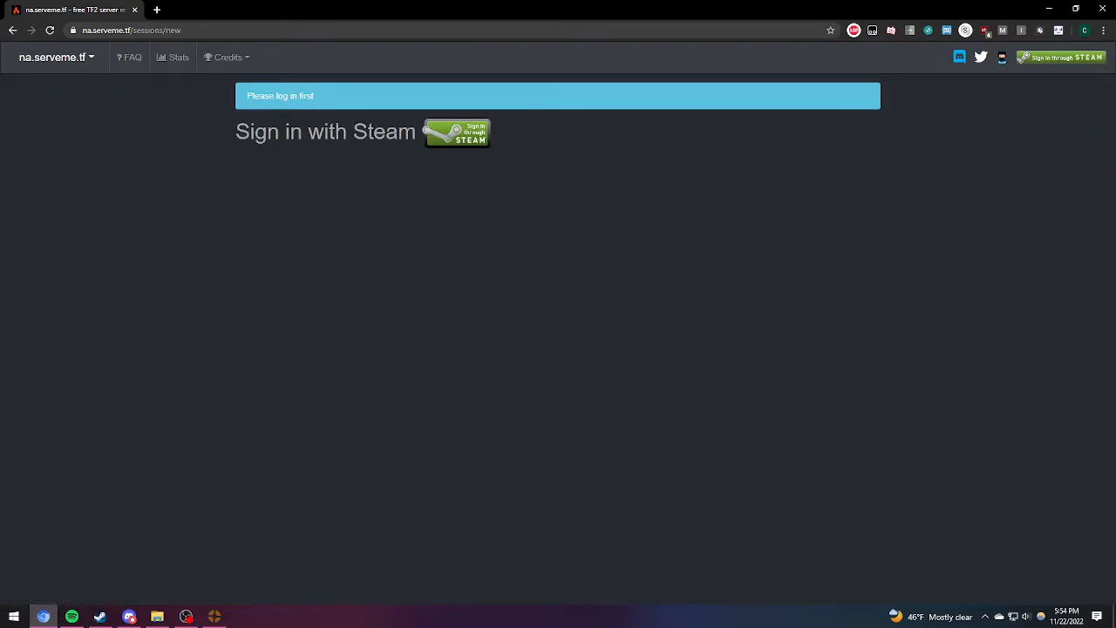
Try Get server on na.serveme.tf, landing on the Sign in with Steam page
click(457, 132)
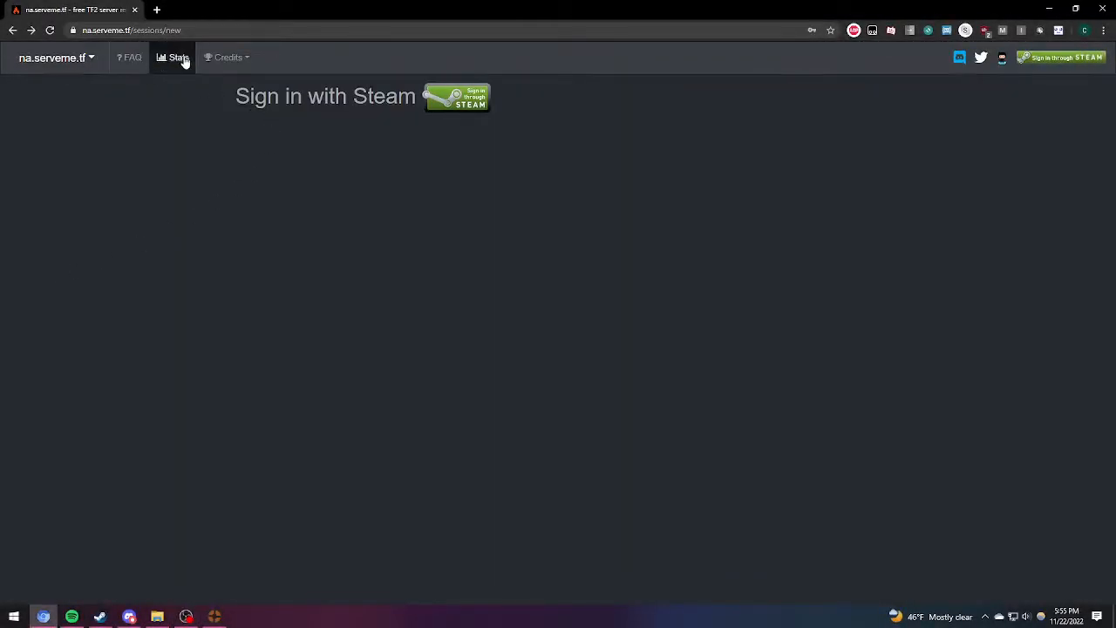
Go back to the na.serveme.tf home page and scroll through servers in use and comments
click(51, 57)
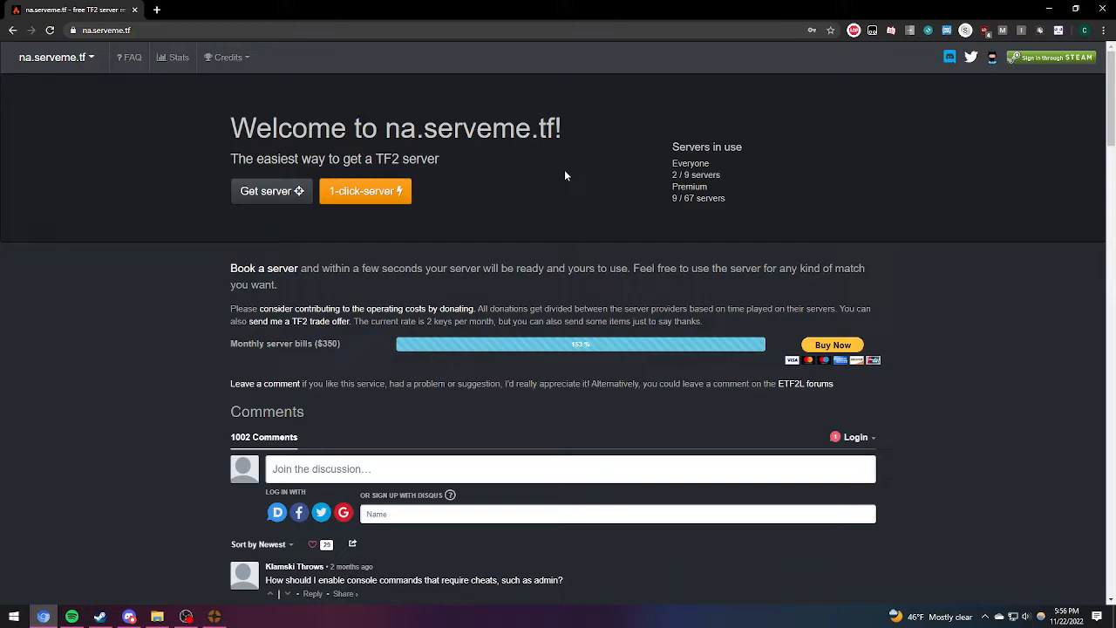
scroll(down, 3)
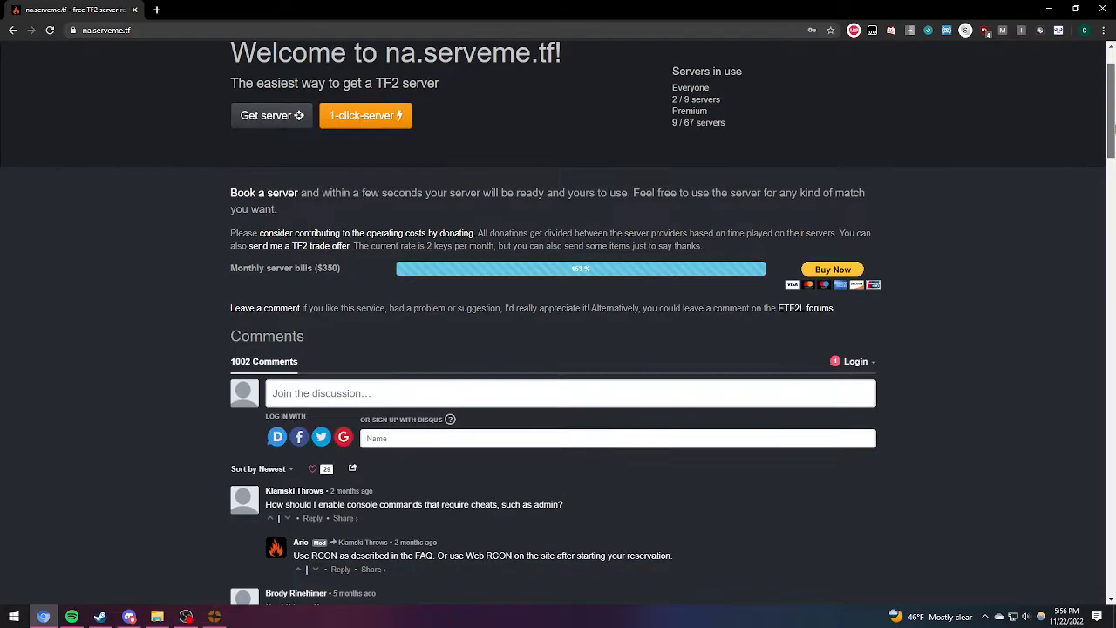
scroll(up, 3)
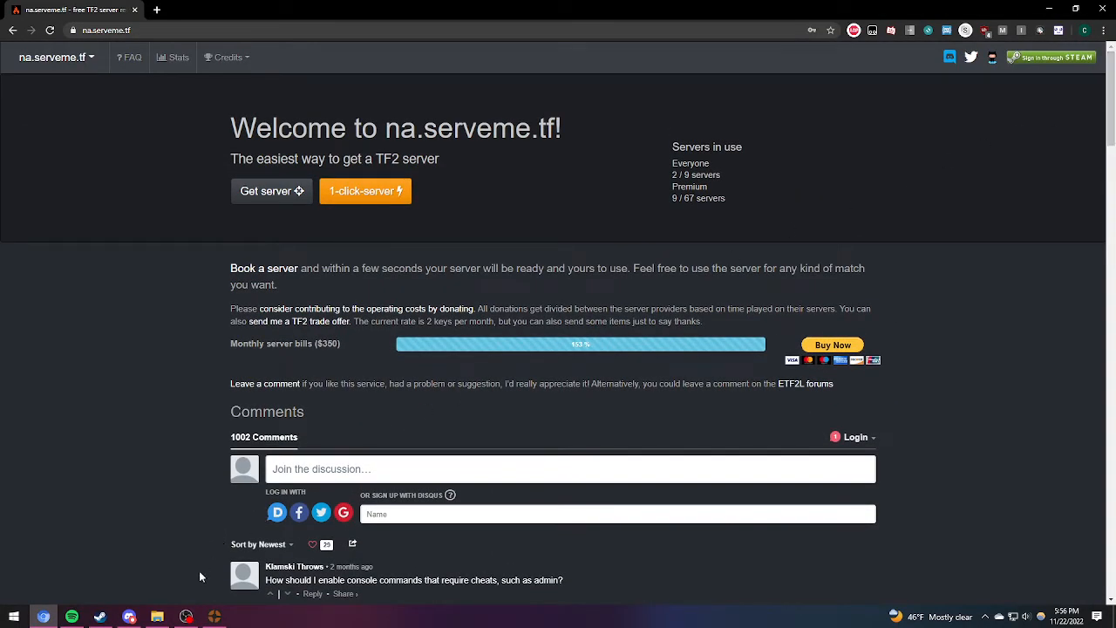
mouse_move(184, 561)
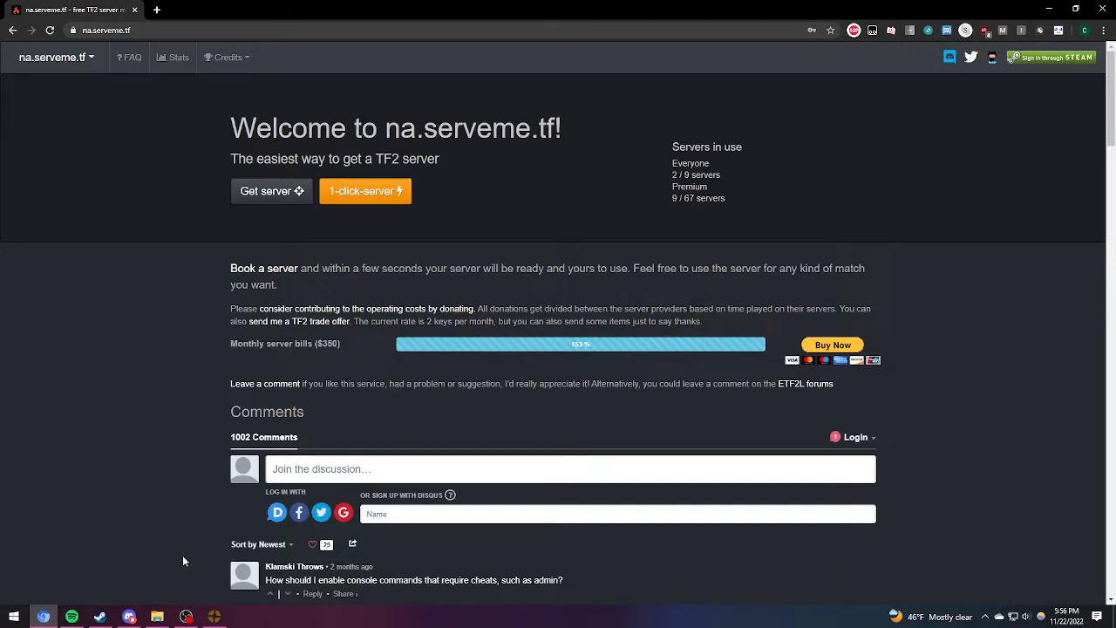
mouse_move(195, 556)
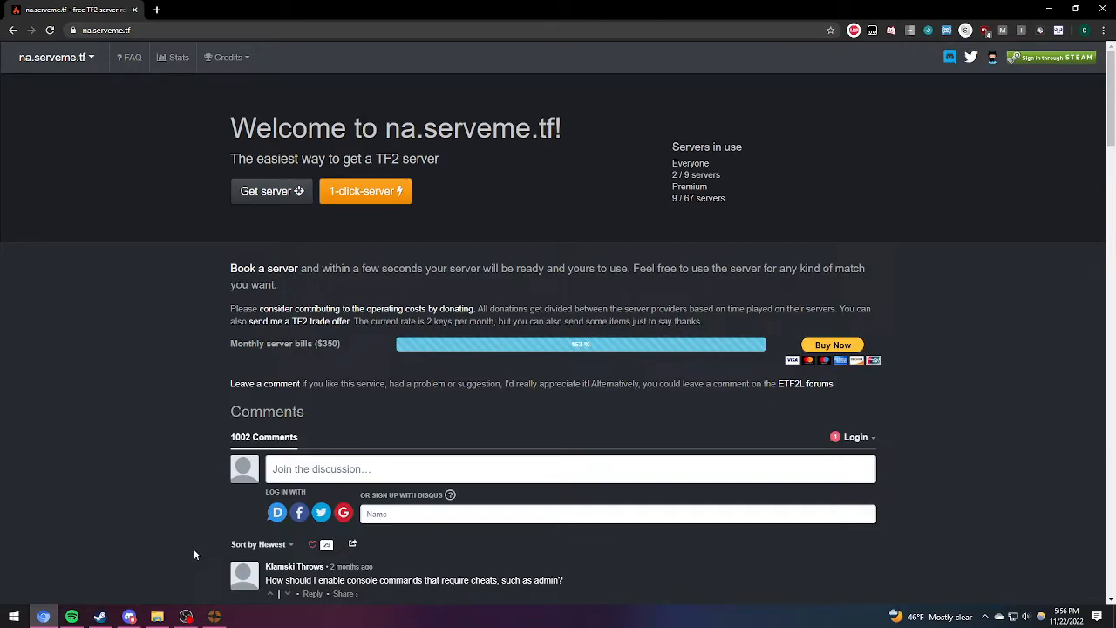
mouse_move(213, 617)
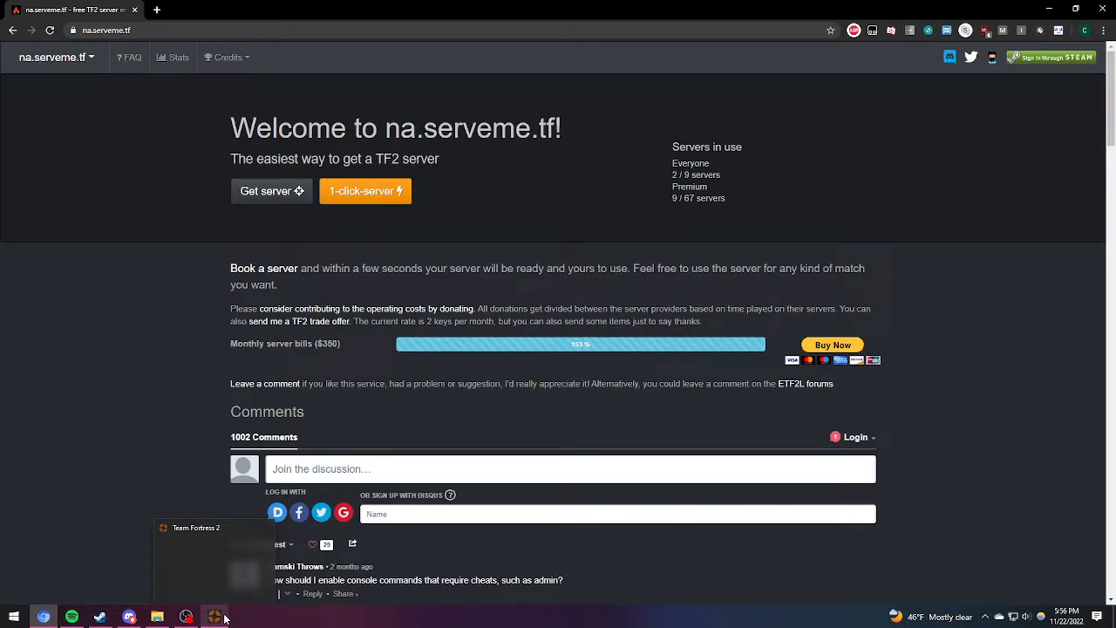
mouse_move(214, 617)
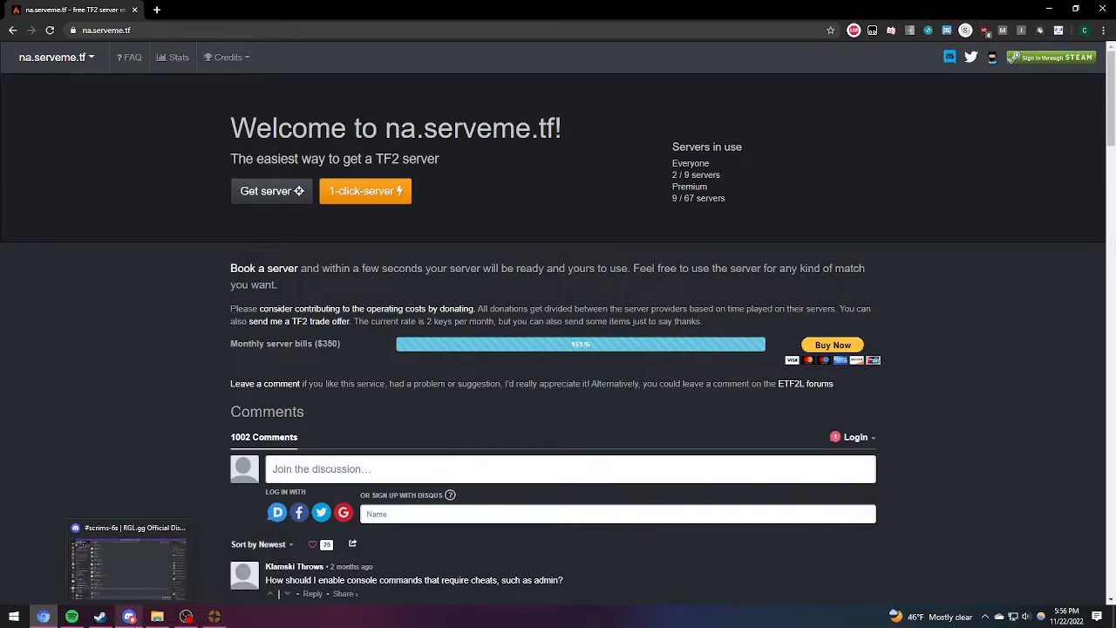
Copy a connect line from bungalow alert!'s #connect-info and run it in the TF2 console
click(129, 616)
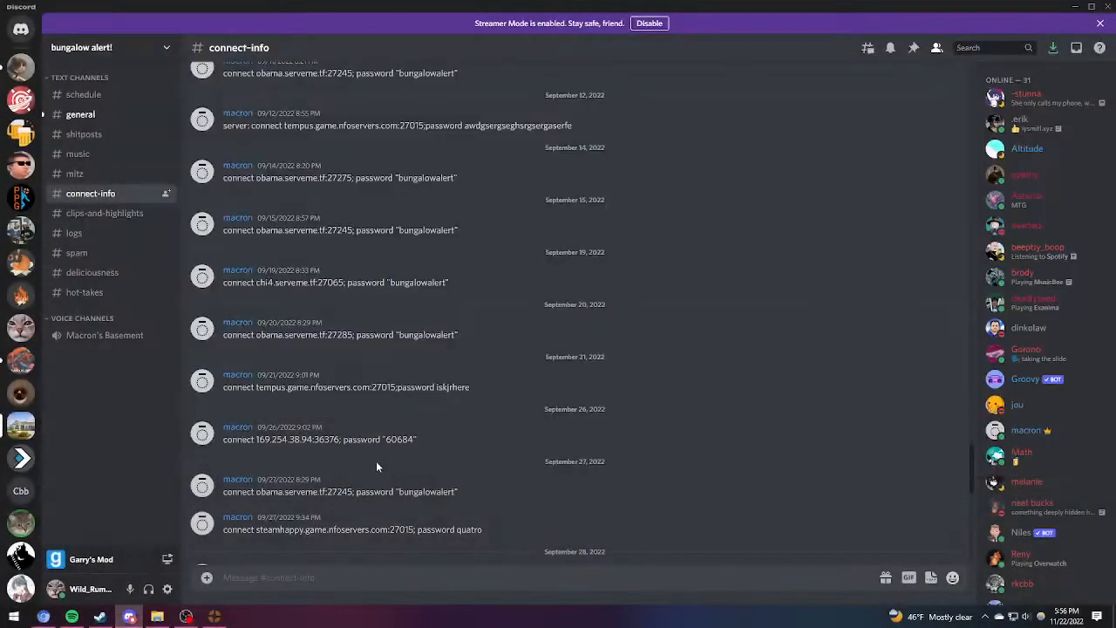
mouse_move(377, 202)
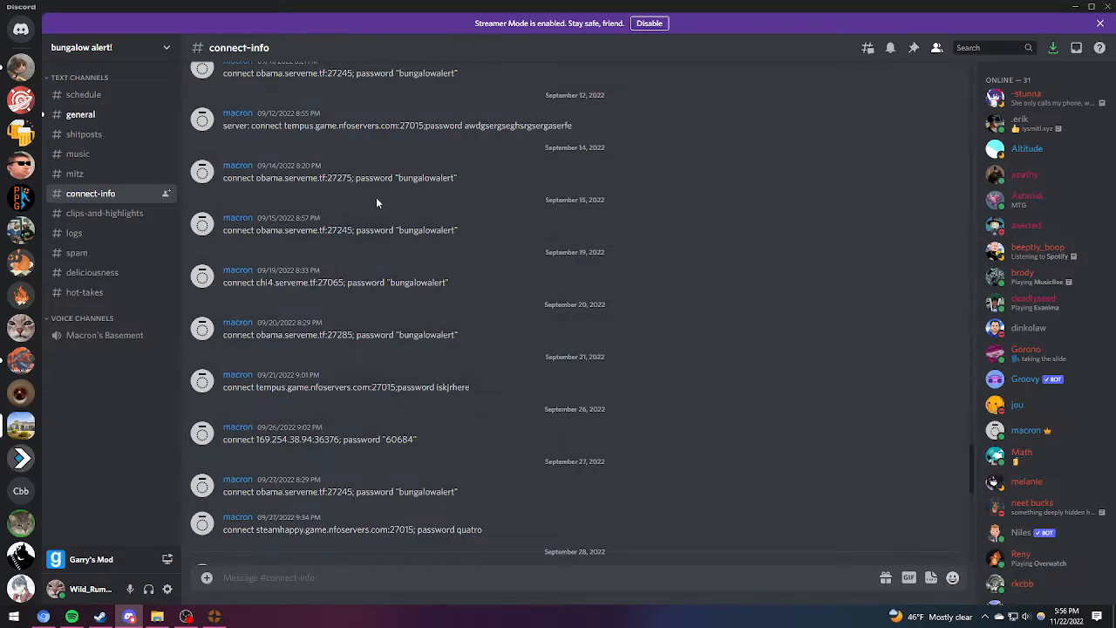
triple_click(339, 229)
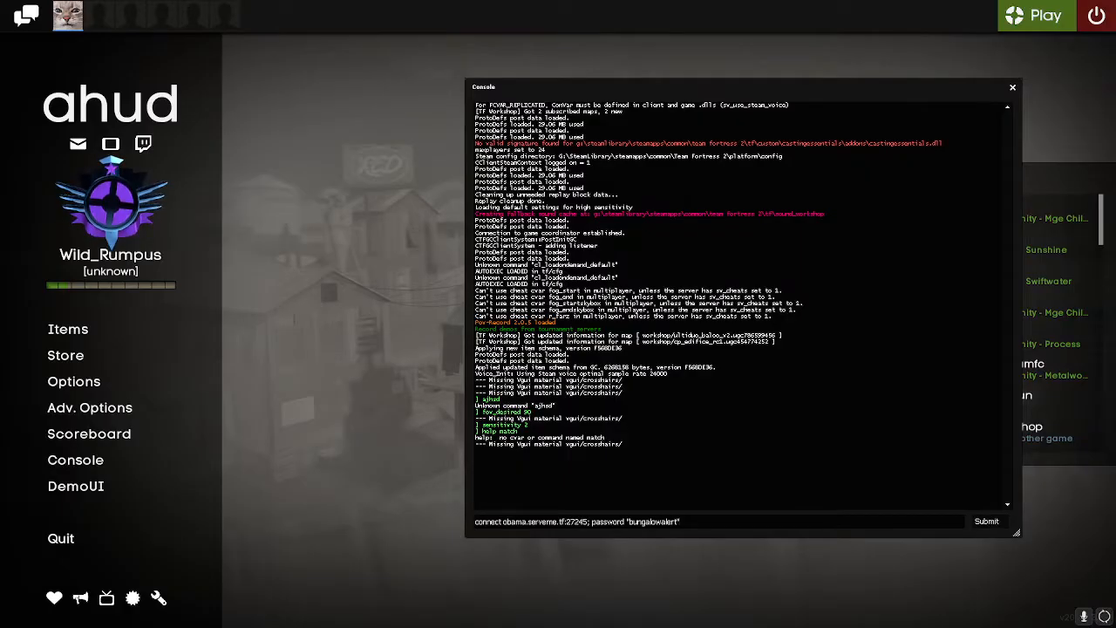
click(985, 520)
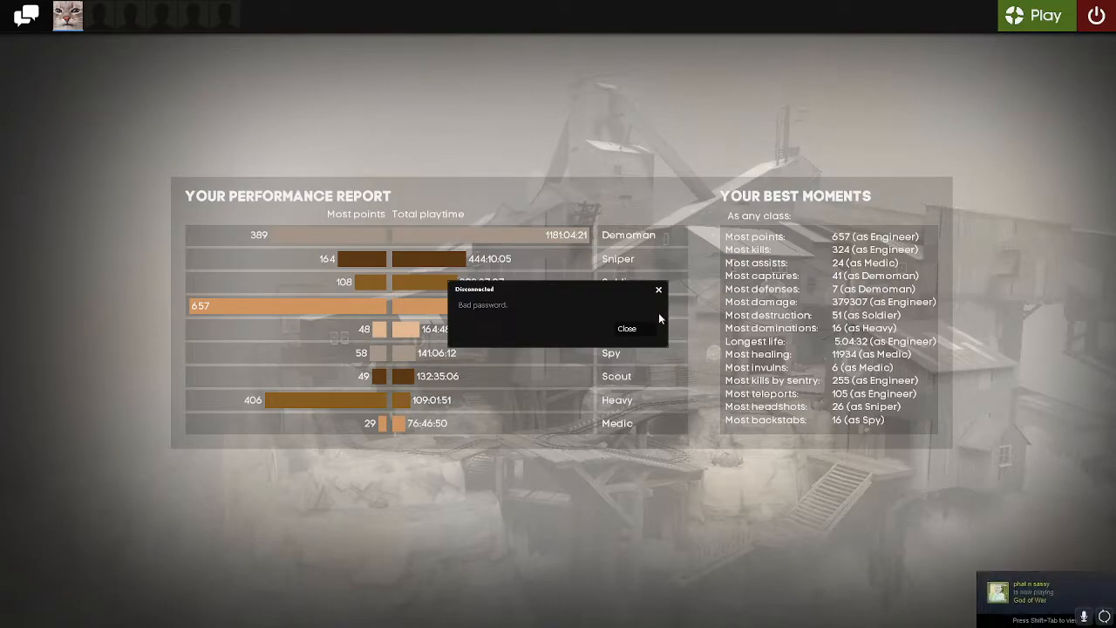
Close the Disconnected 'Bad password' notice in Team Fortress 2
click(626, 328)
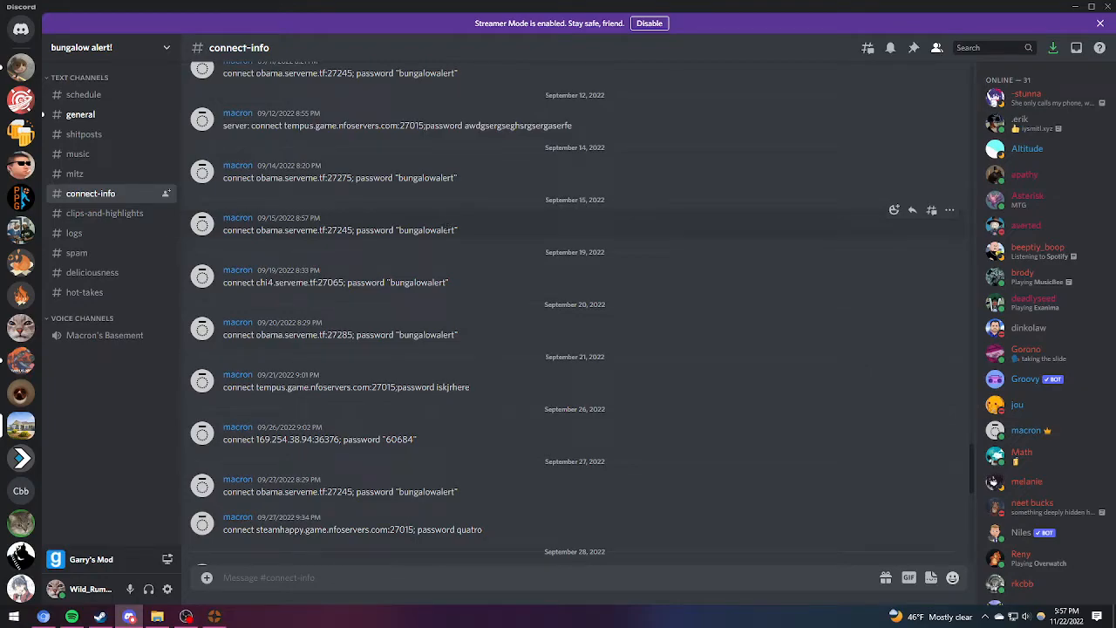
mouse_move(451, 223)
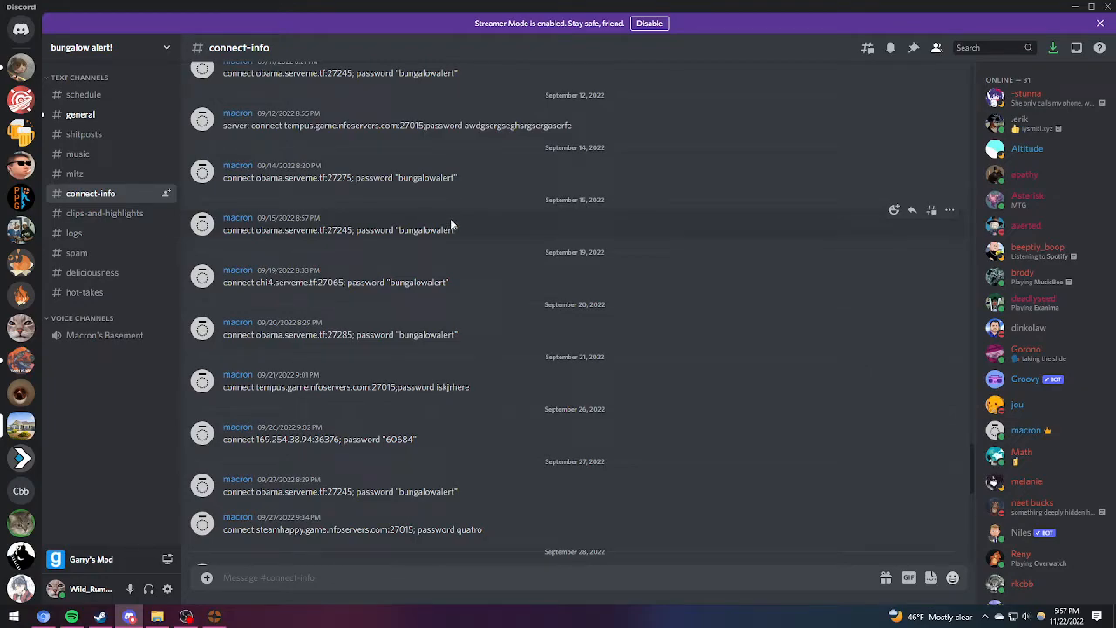
mouse_move(256, 440)
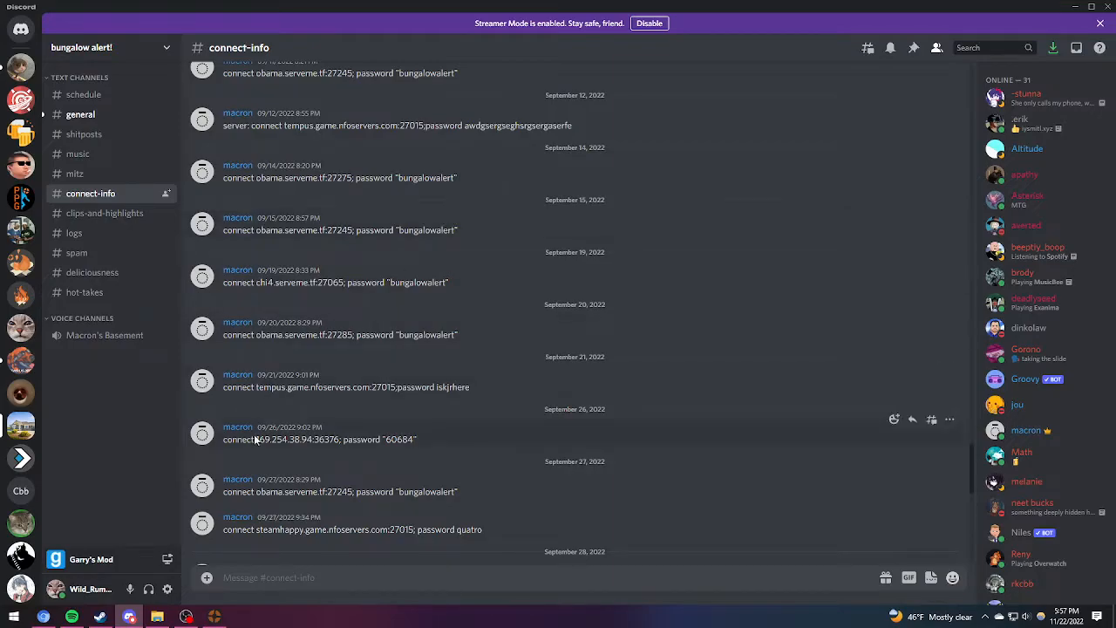
mouse_move(463, 338)
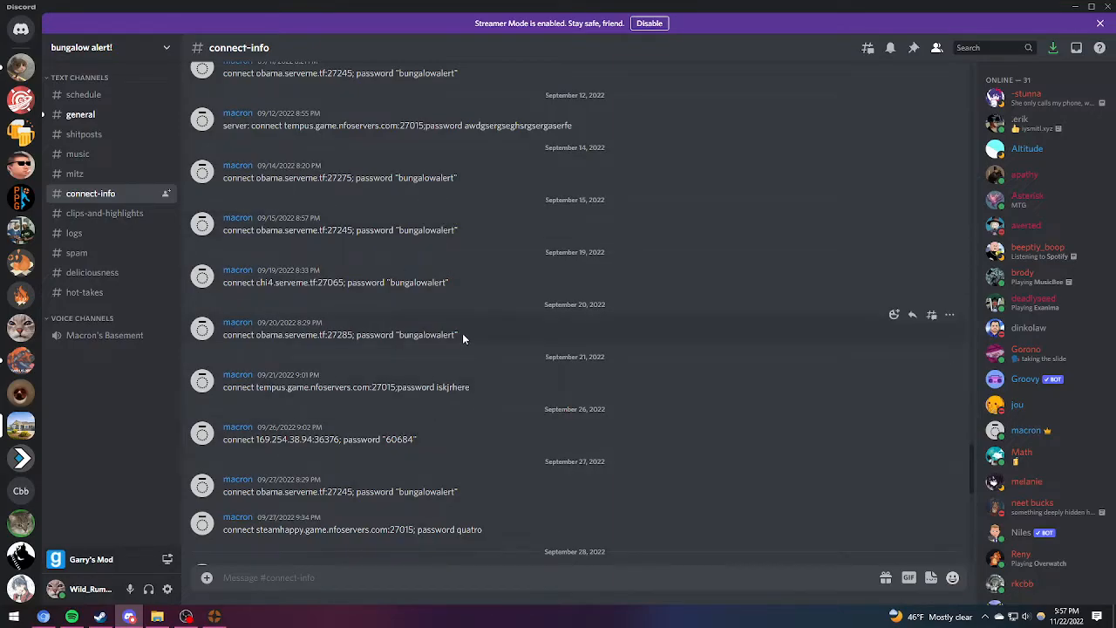
Select another posted server connect command line in #connect-info
triple_click(340, 335)
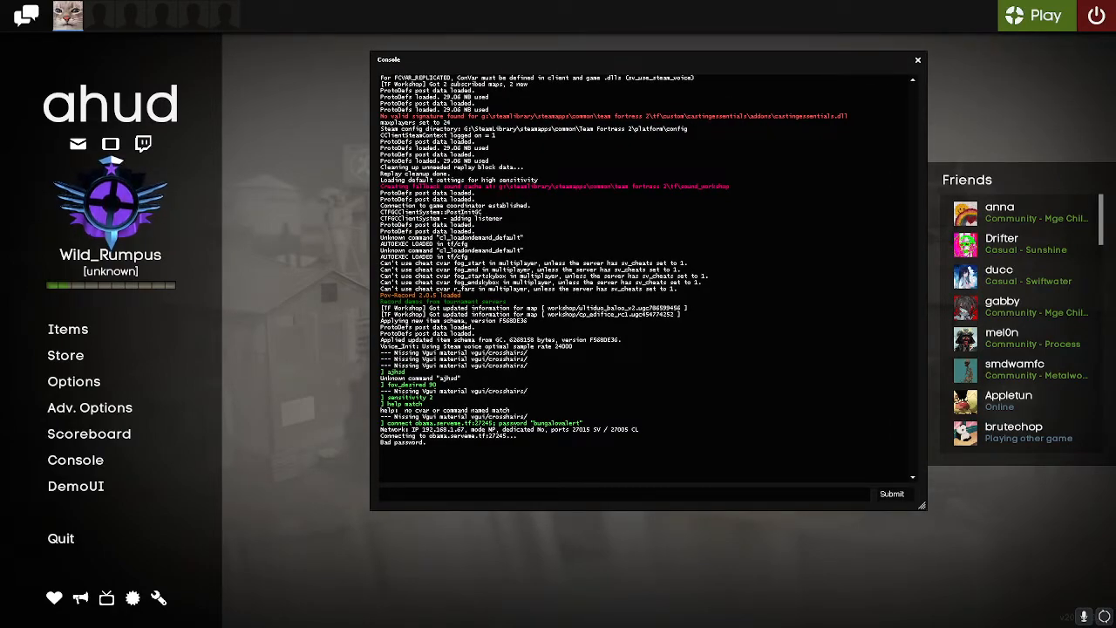
click(624, 494)
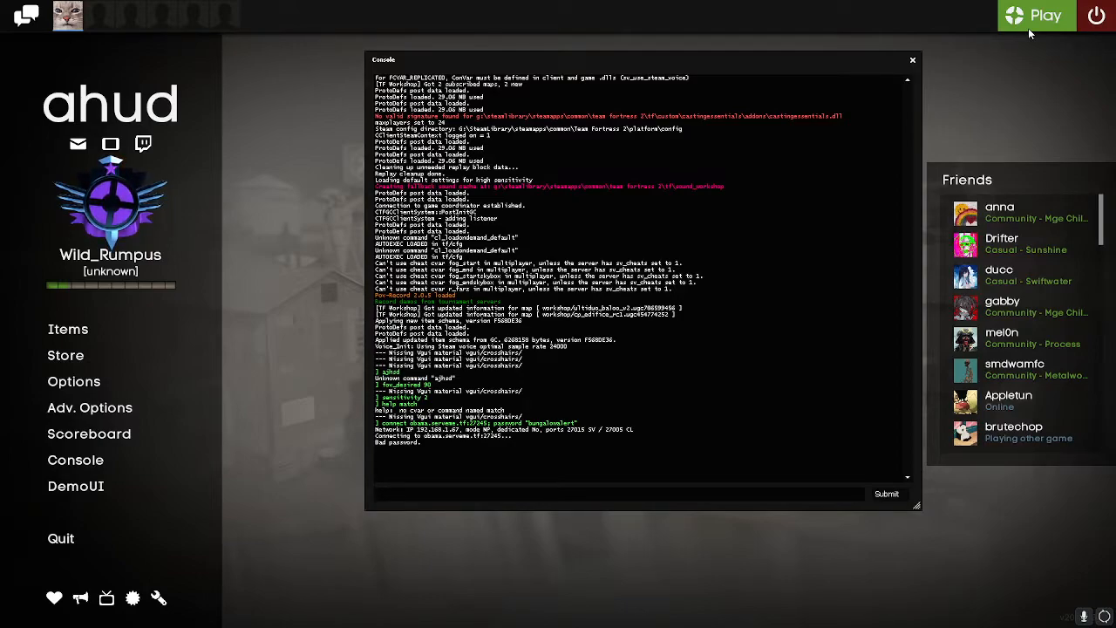
click(611, 493)
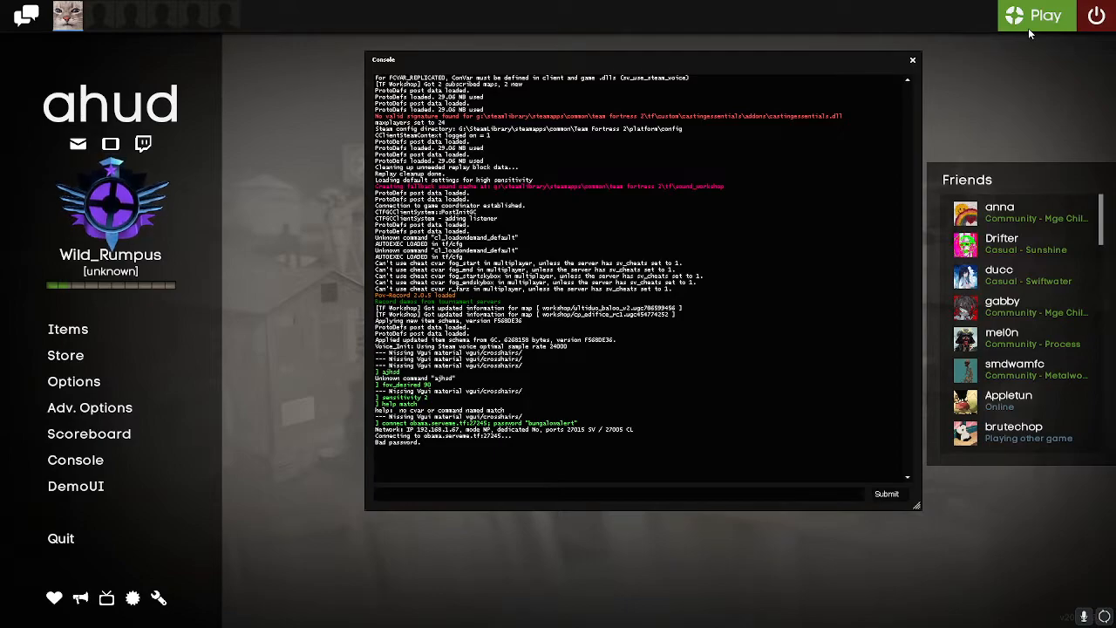
click(610, 494)
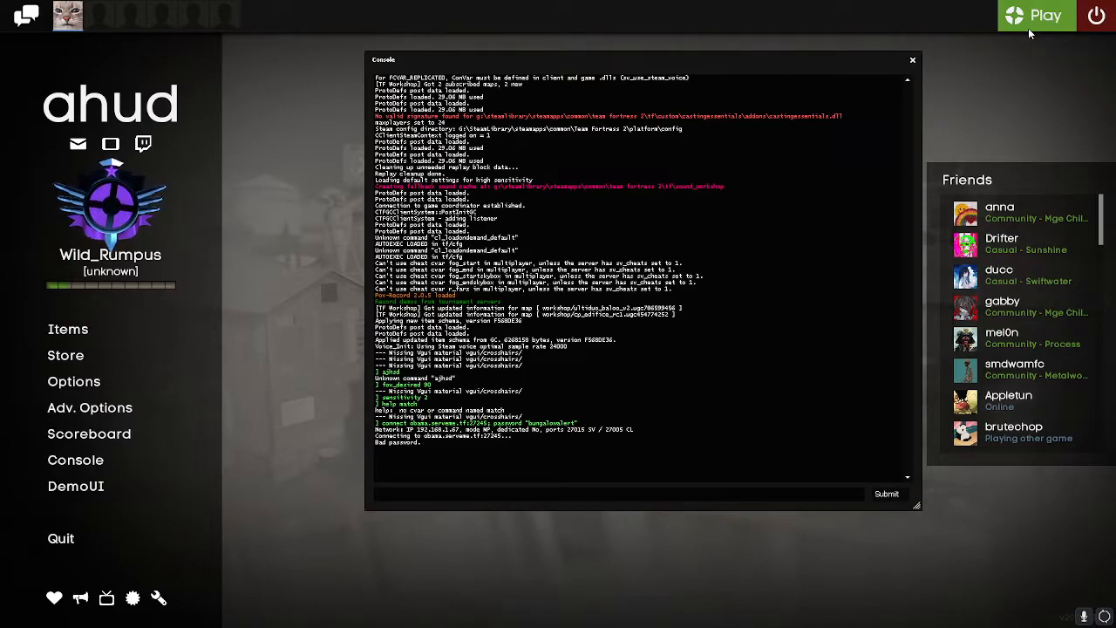
text(r)
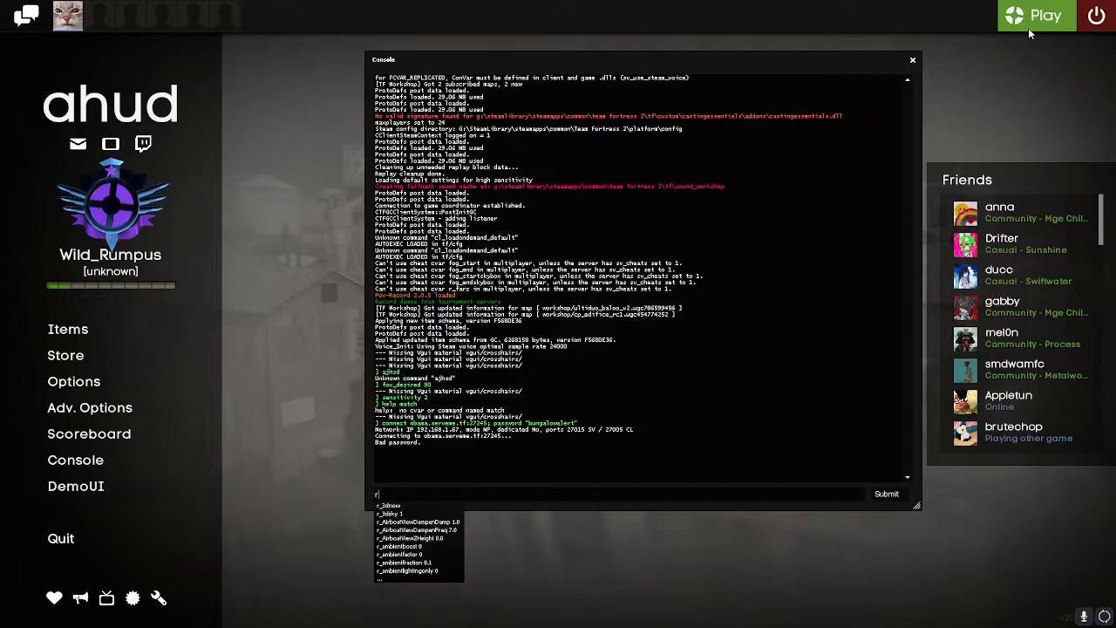
text(con)
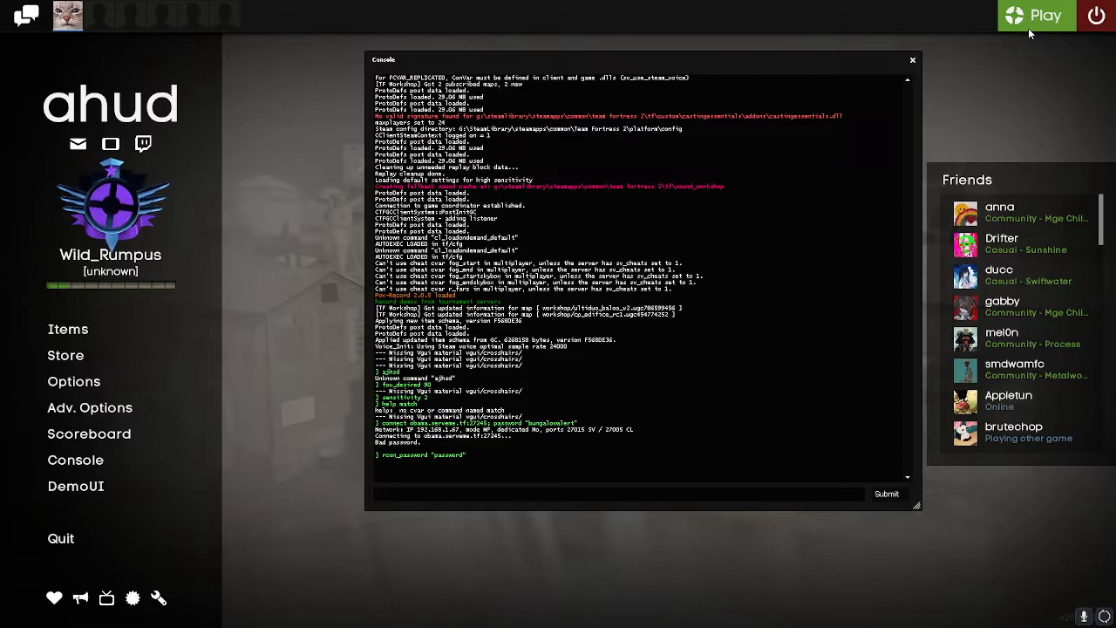
click(610, 493)
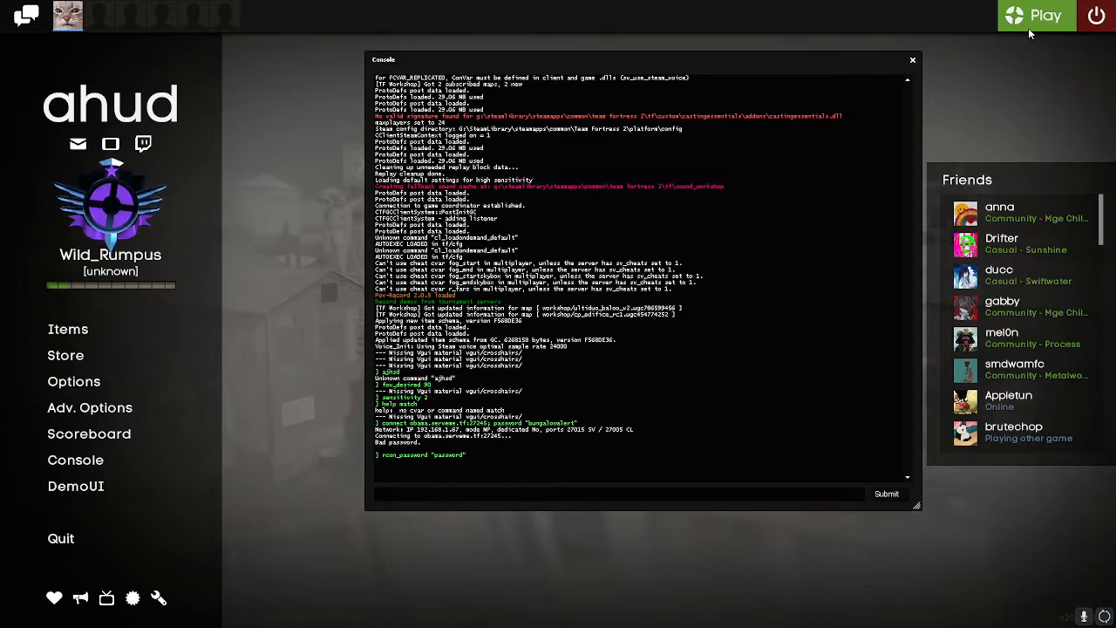
click(619, 493)
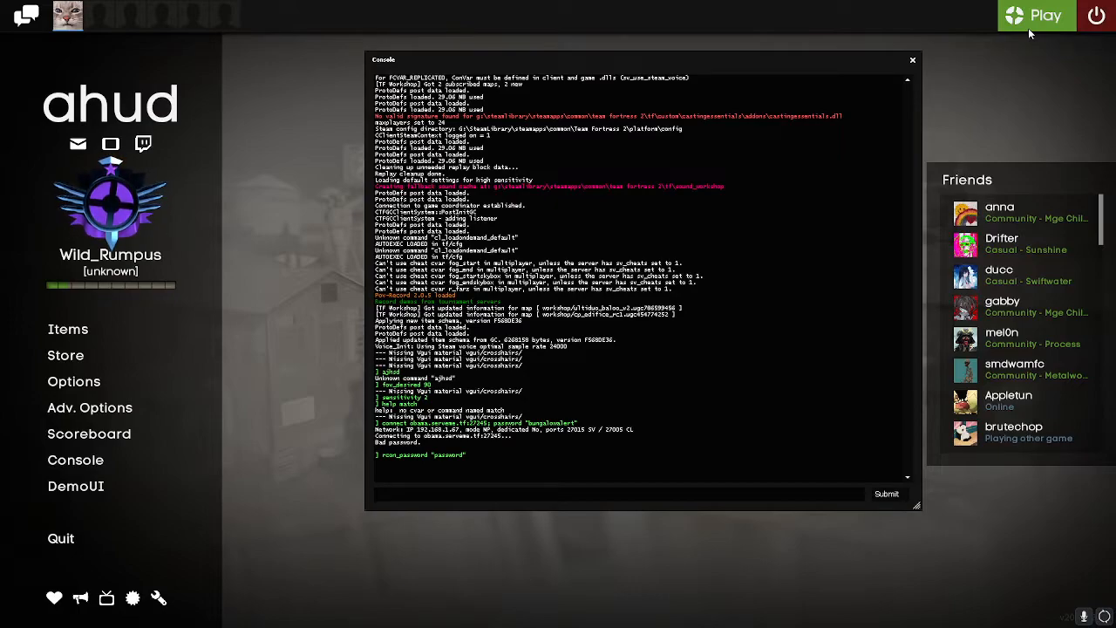
Type 'rcon changelevel cp_process_f1' at the console prompt without sending it
text(rcon)
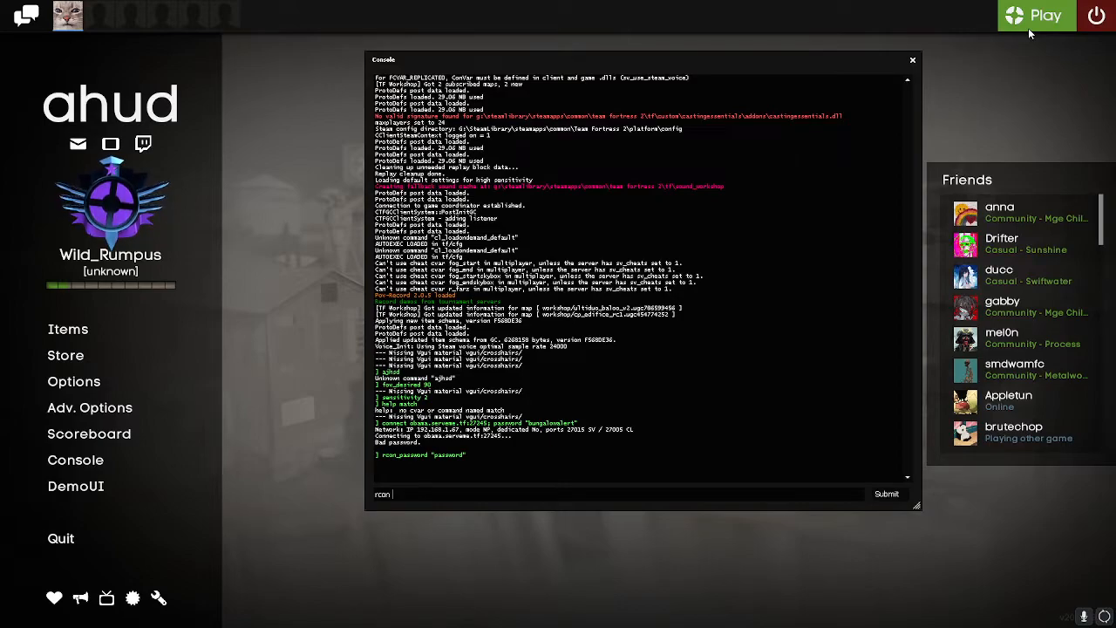
text(change)
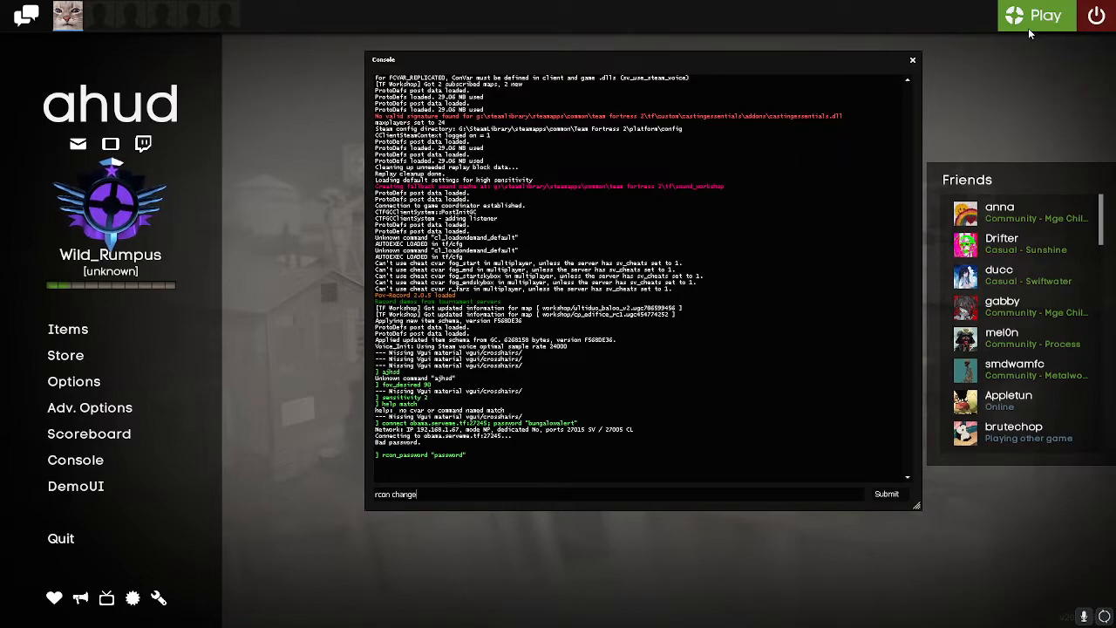
text(level)
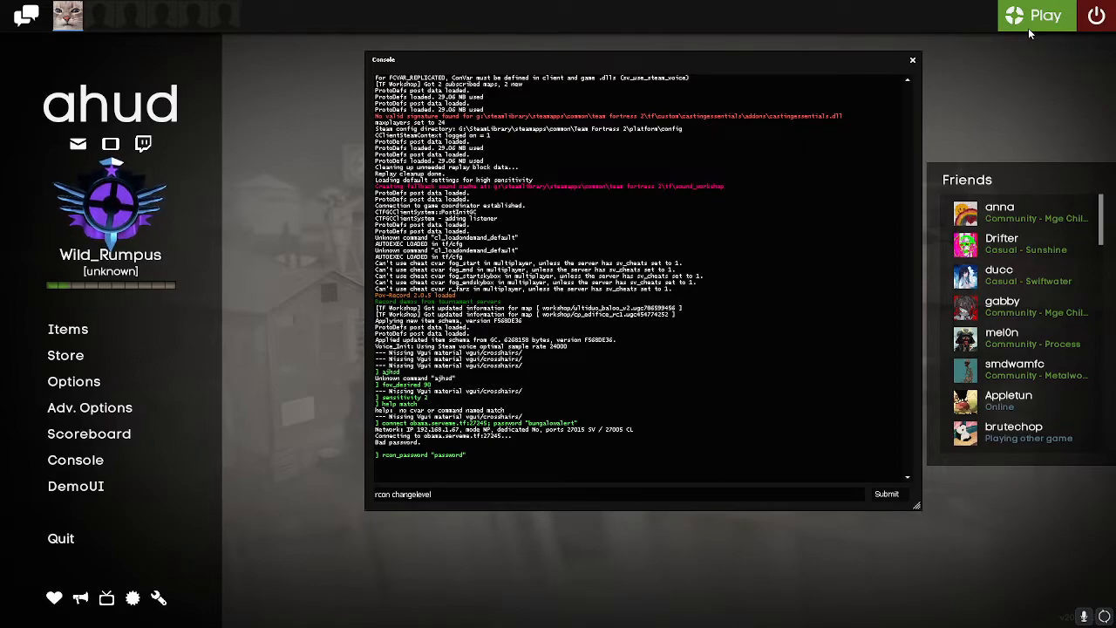
text(proc)
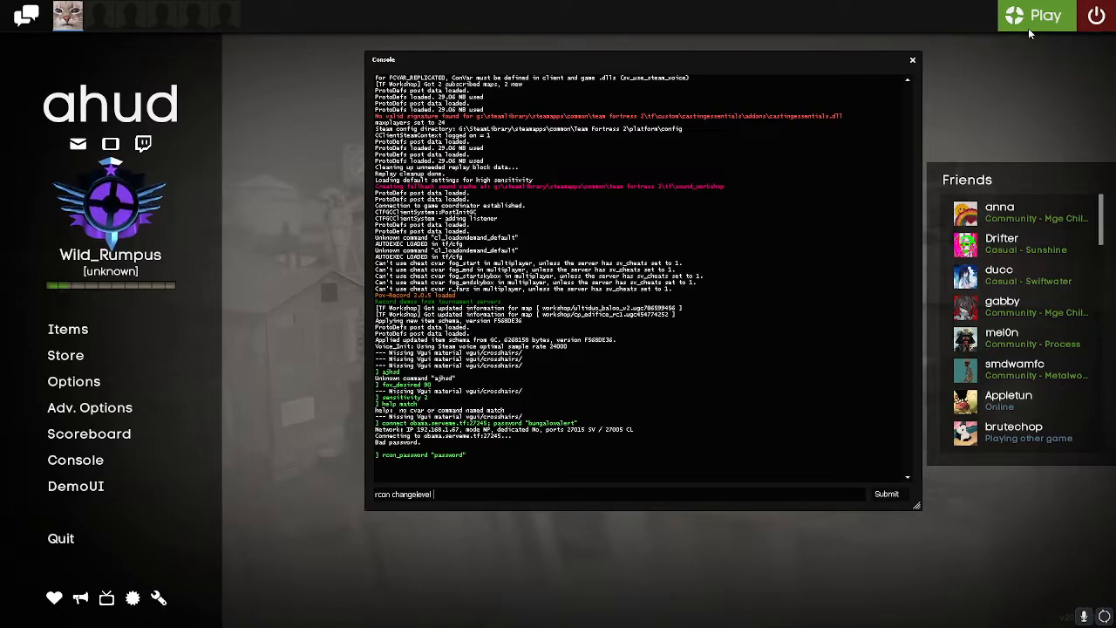
text(cp_preo)
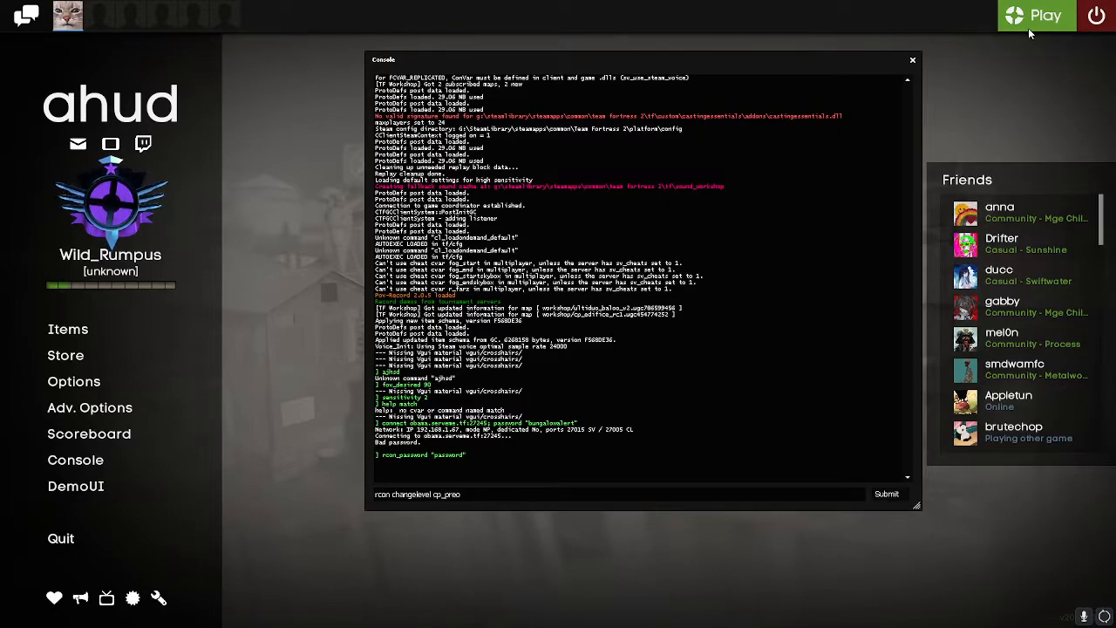
text(ss_)
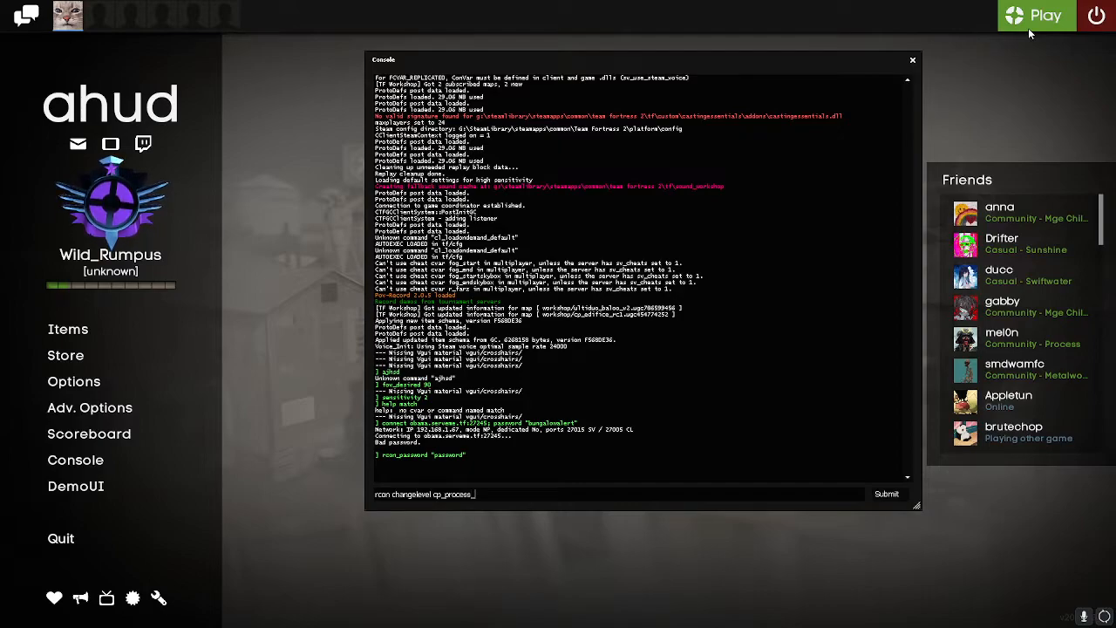
text(f1)
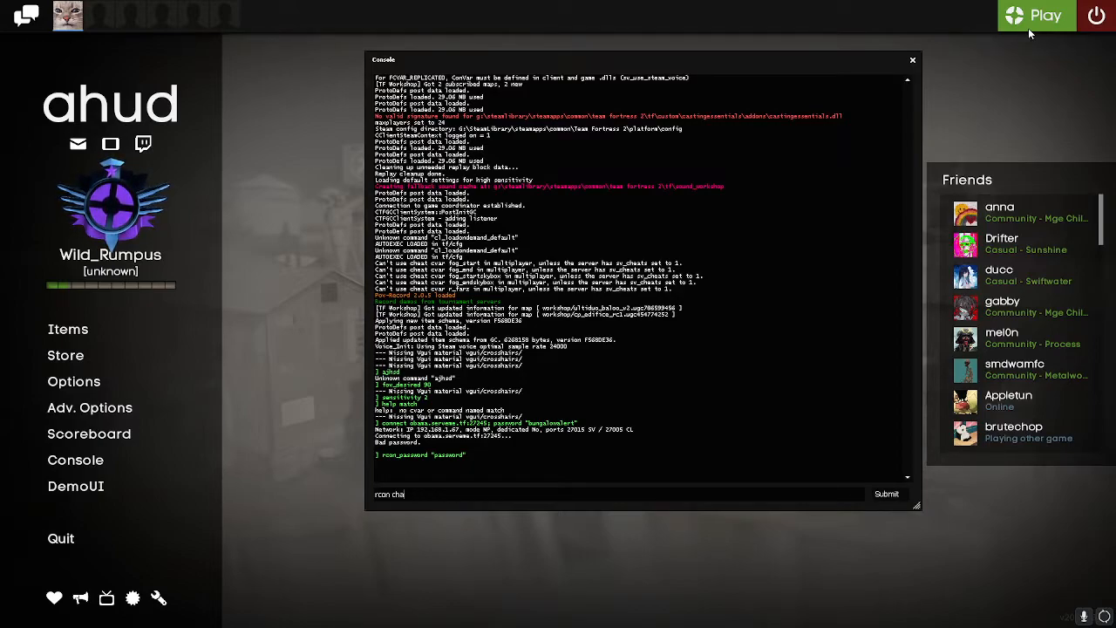
Replace the console line with rcon exec "rgl_6s_5cp_scrim.cfg", unsent
key(BackSpace)
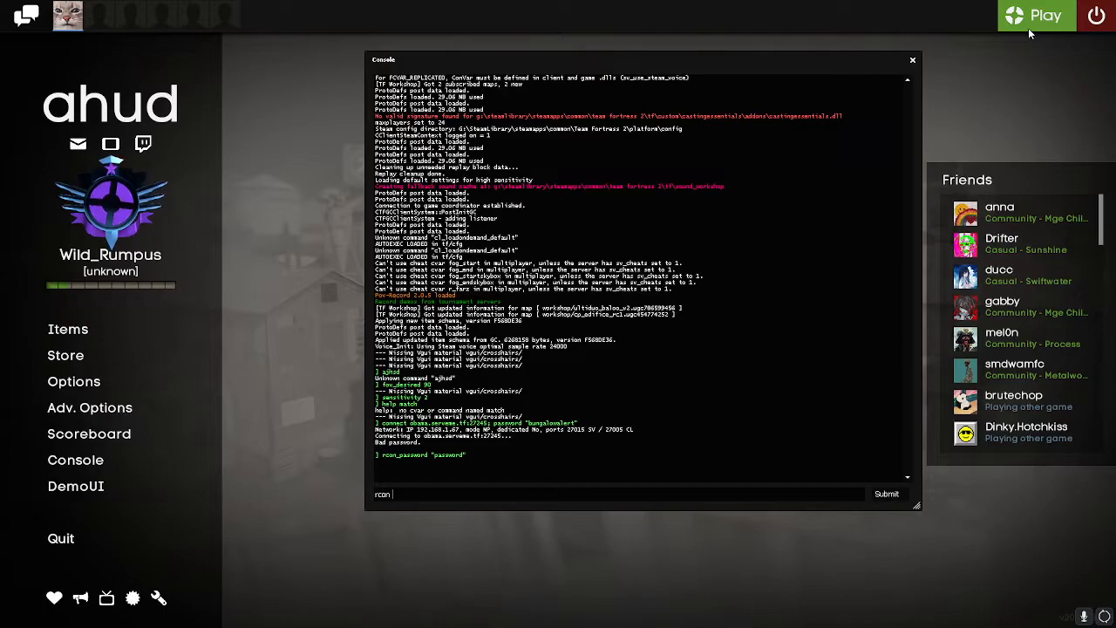
text(exec ")
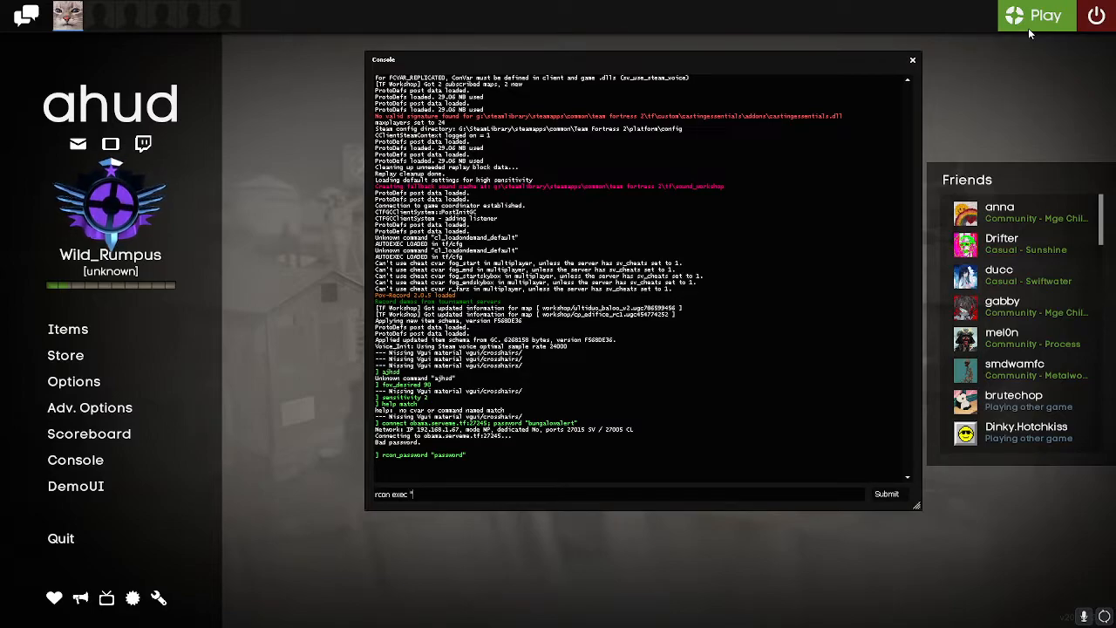
text(^rg)
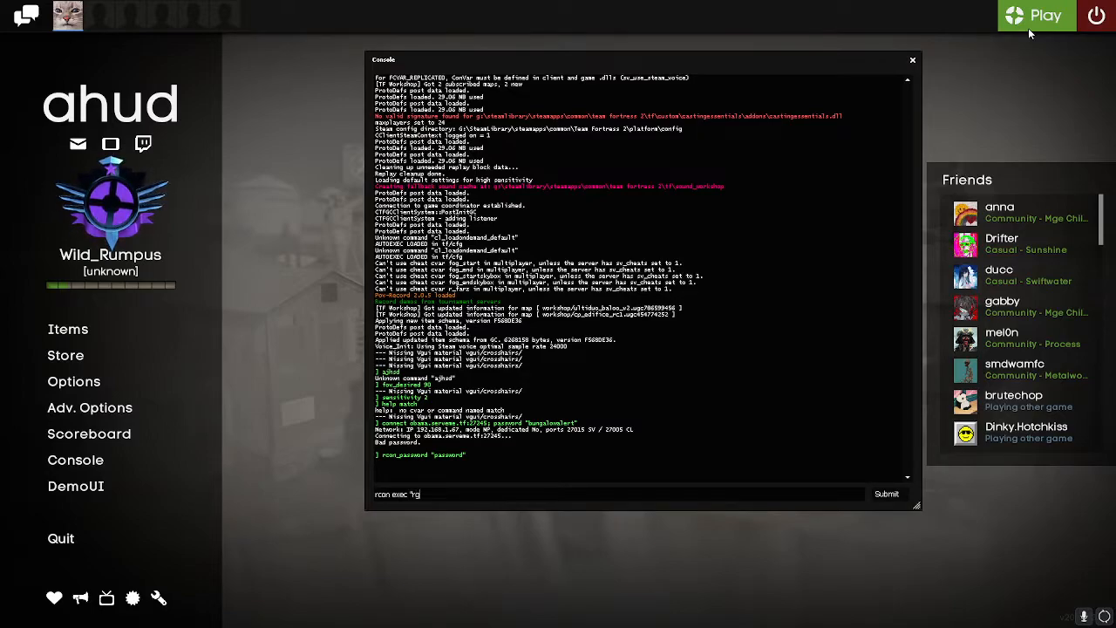
text(_6s)
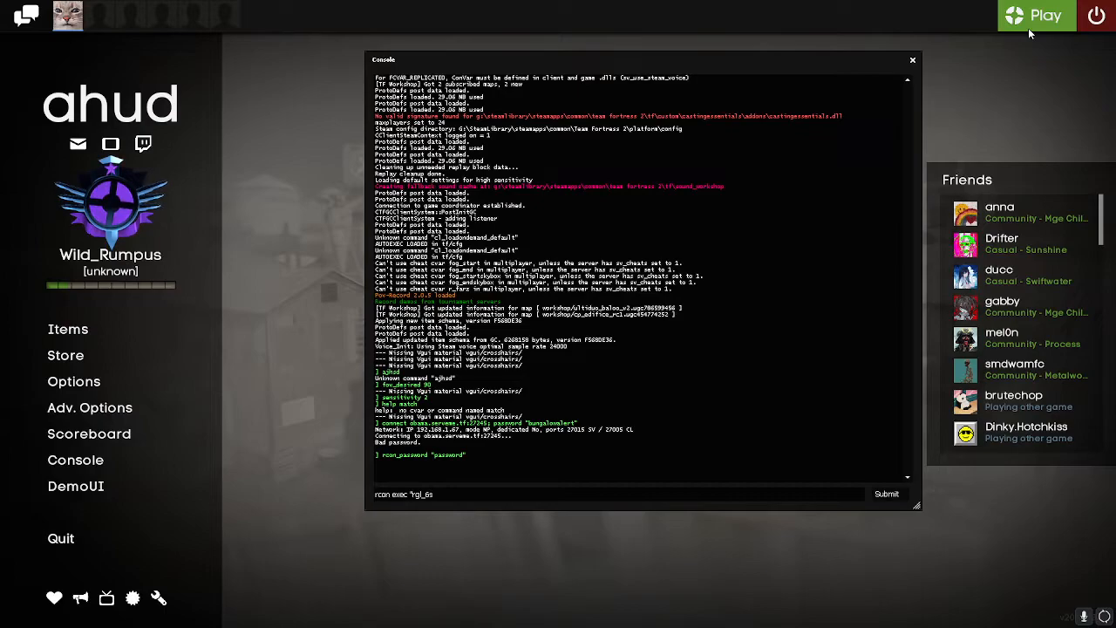
text(_5cp)
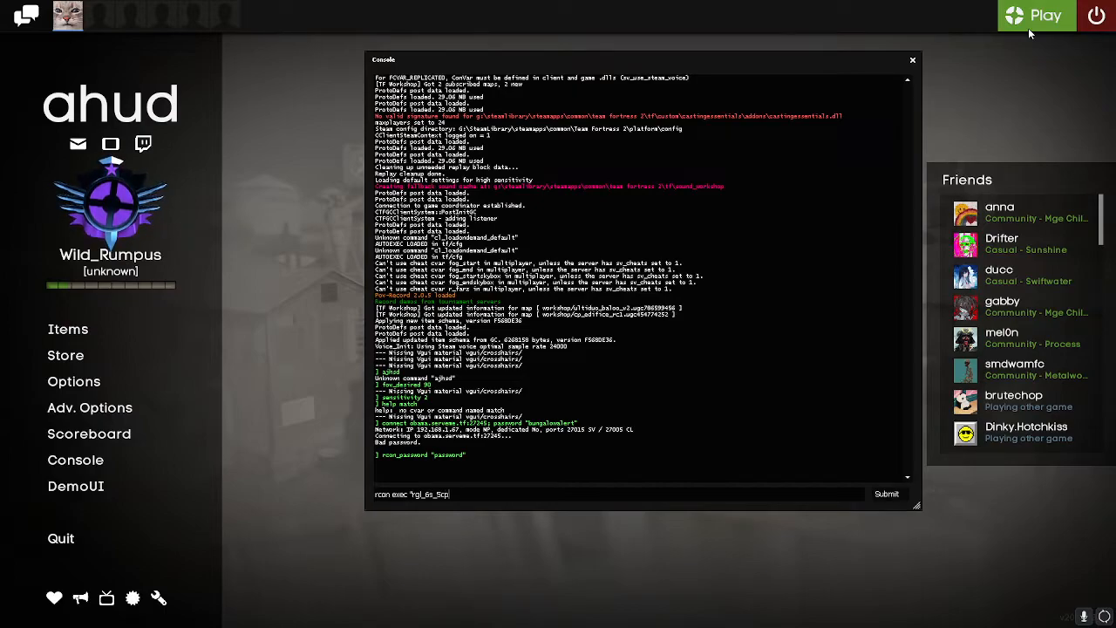
text(_scrim.)
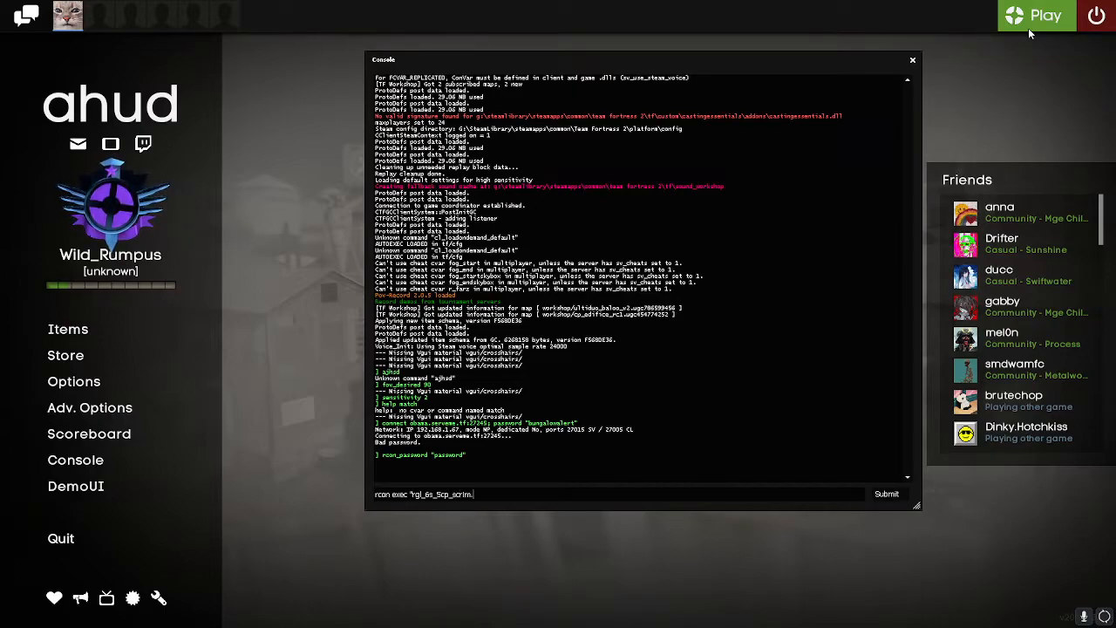
text(cfg")
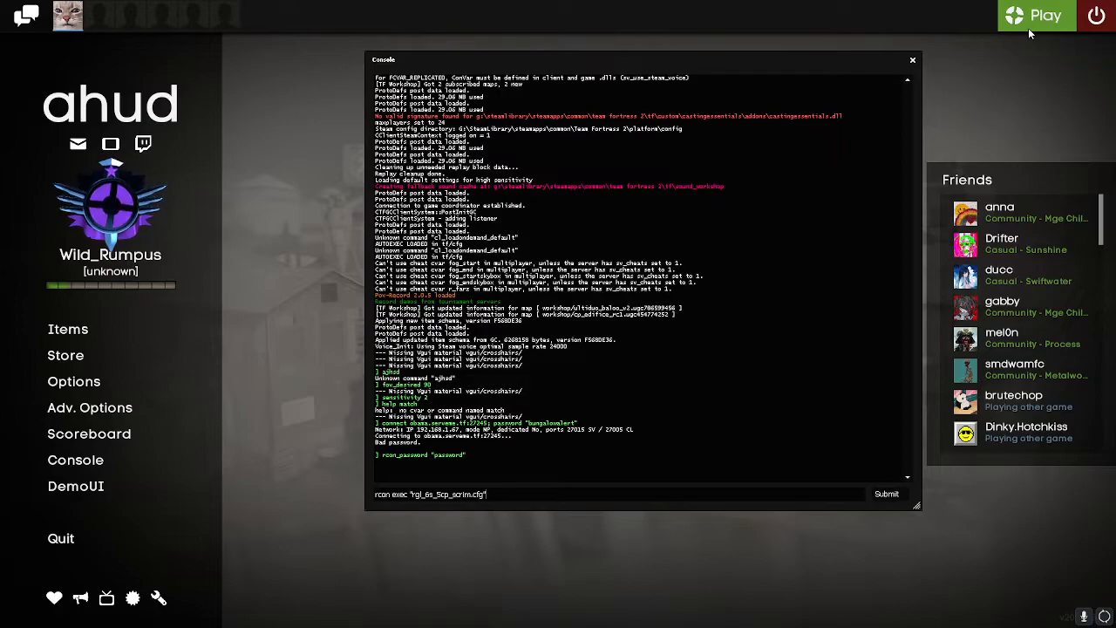
Submit remote exec for the 5cp and koth scrim configs; both fail to connect
click(885, 493)
text(koth)
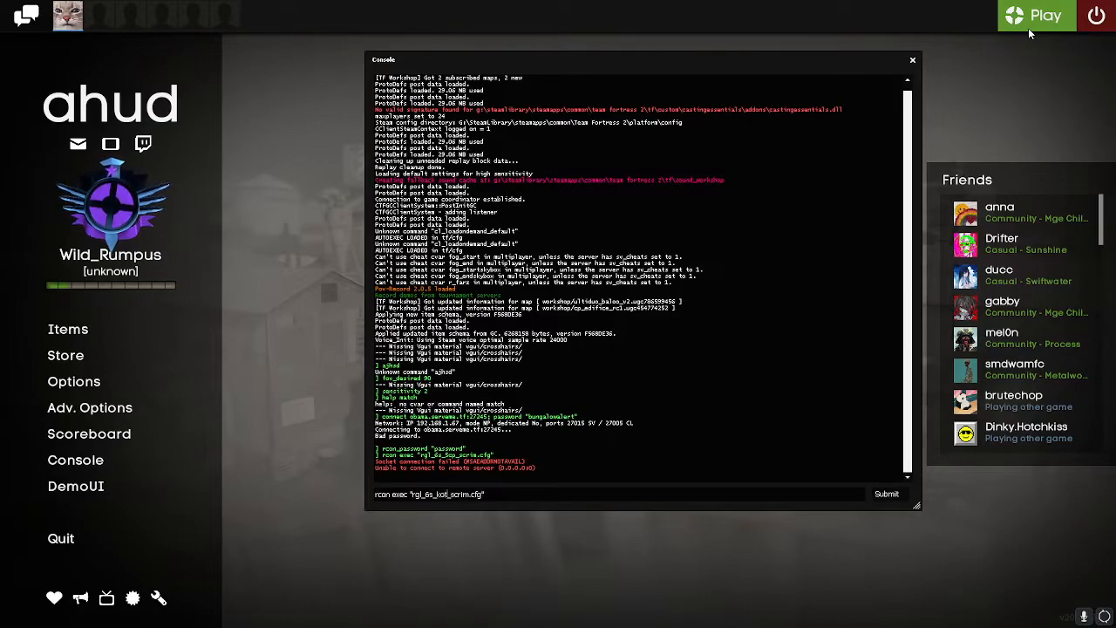
click(885, 493)
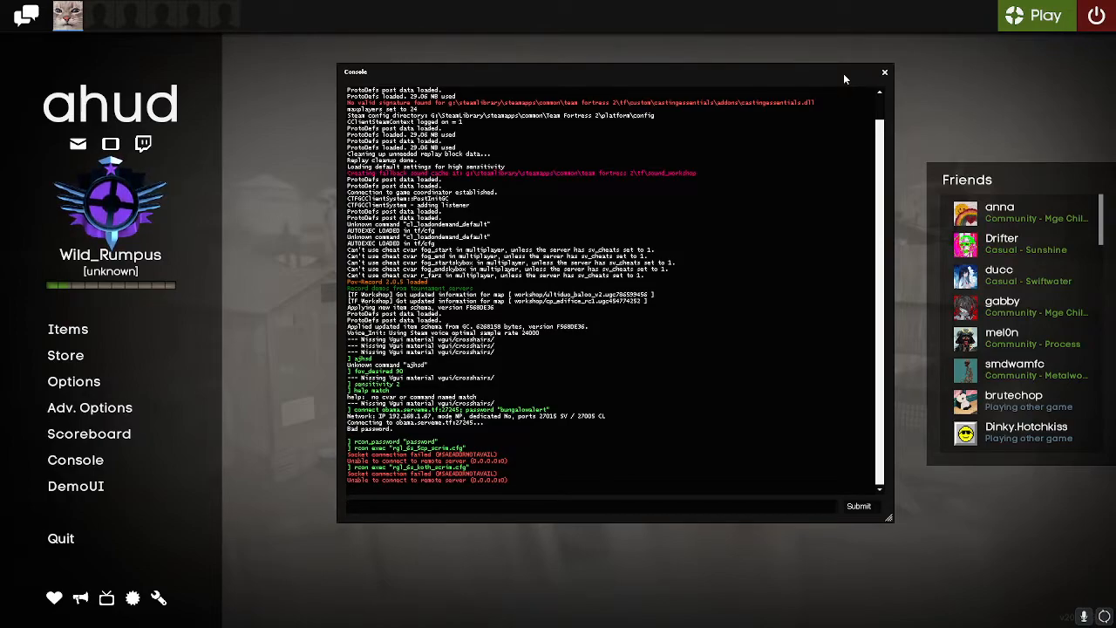
click(593, 506)
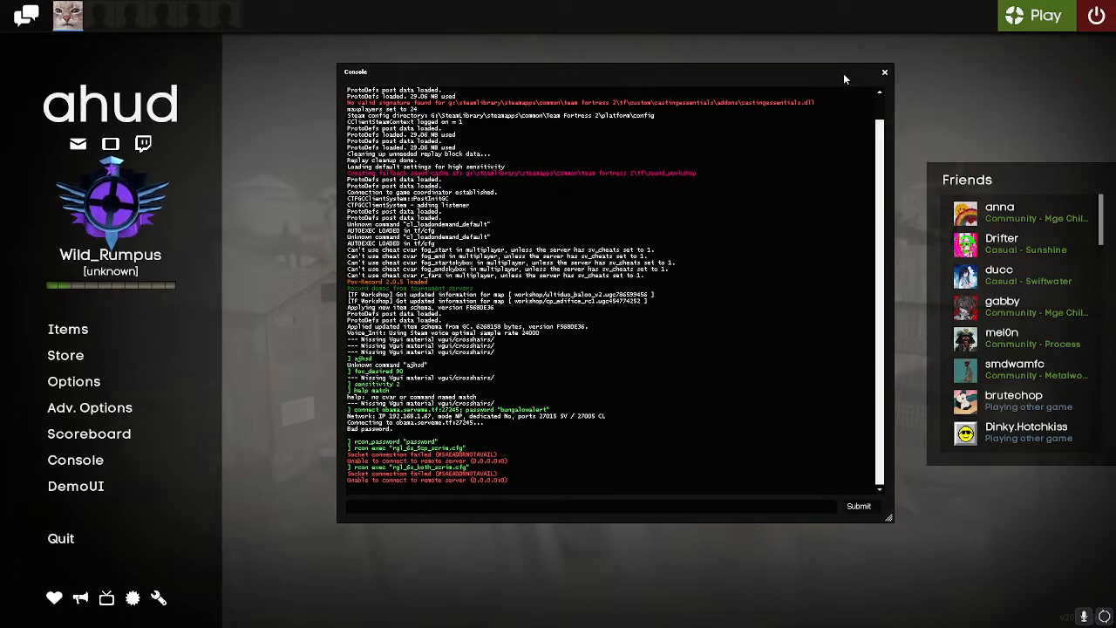
Close the console and connect to a surf server from the Internet list
click(884, 71)
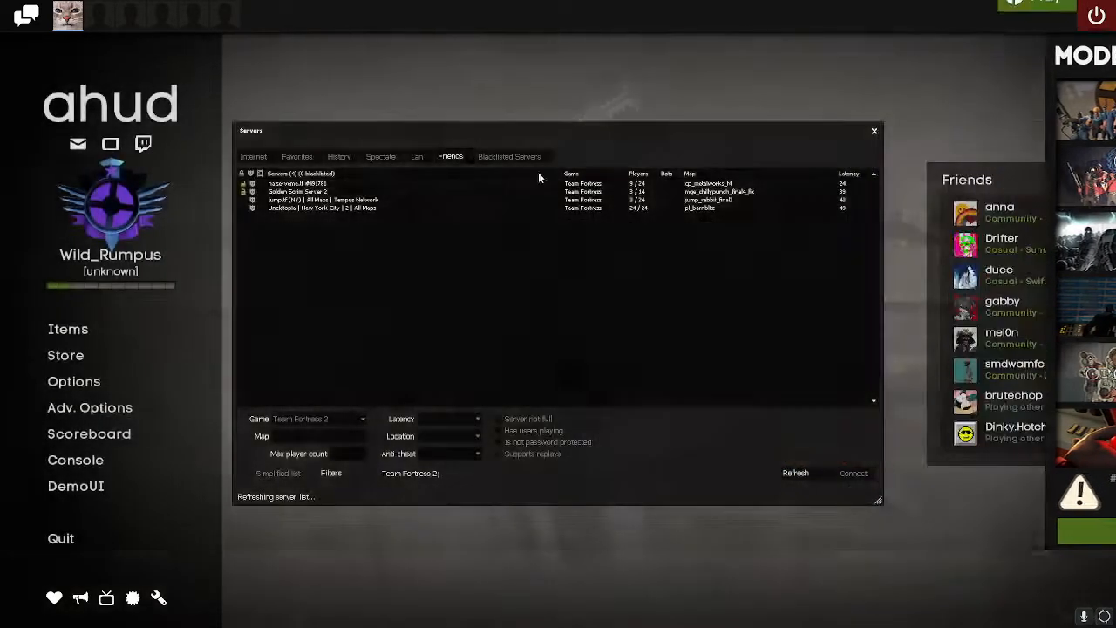
click(253, 156)
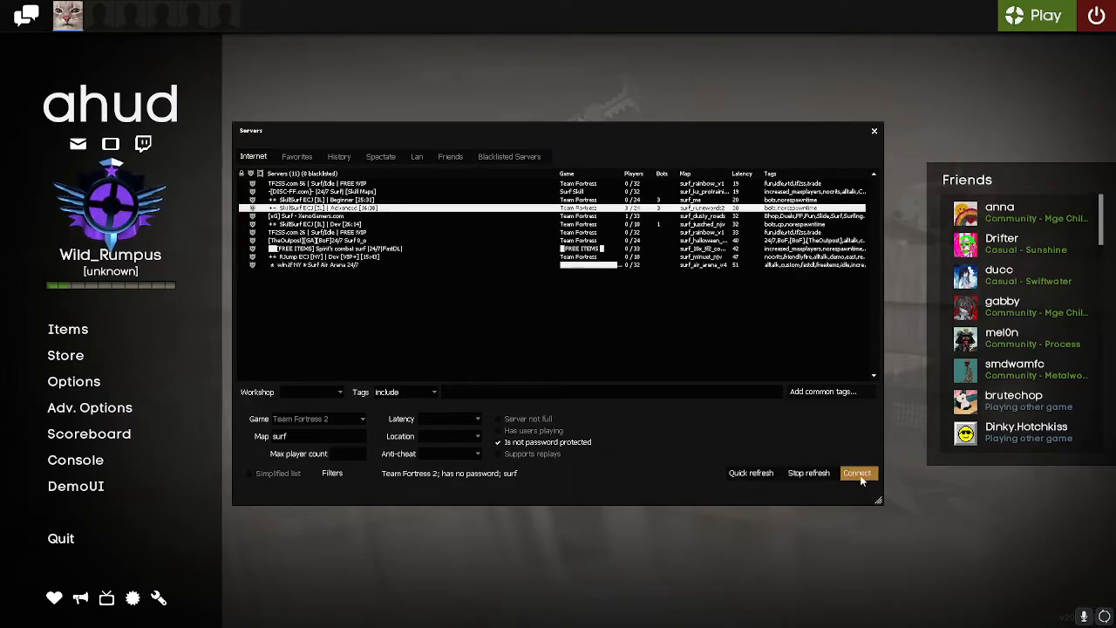
click(858, 473)
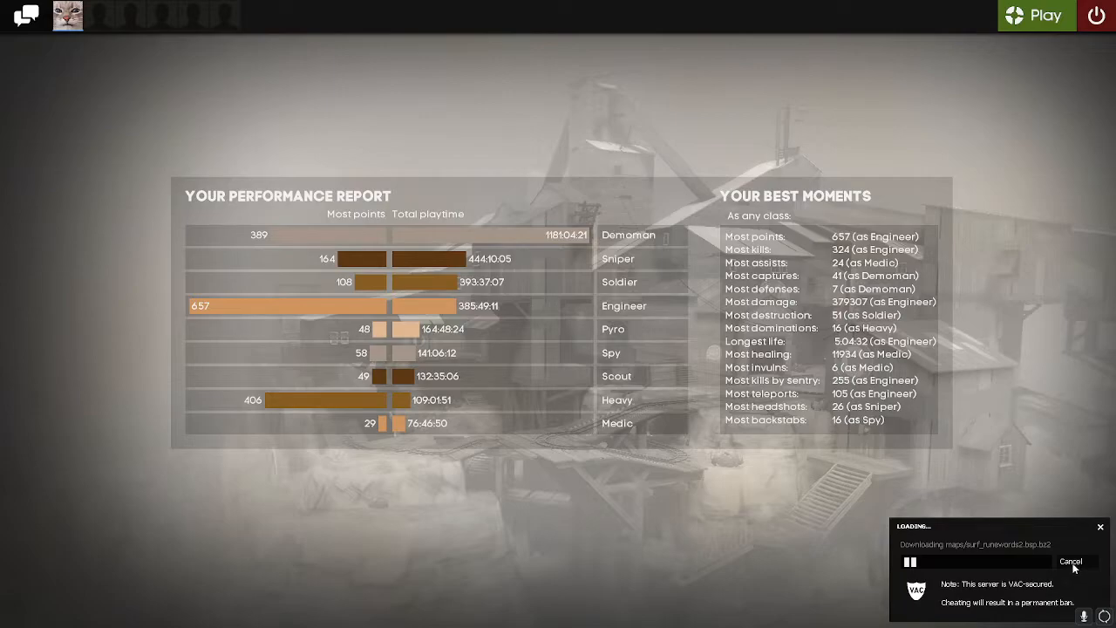
mouse_move(1088, 557)
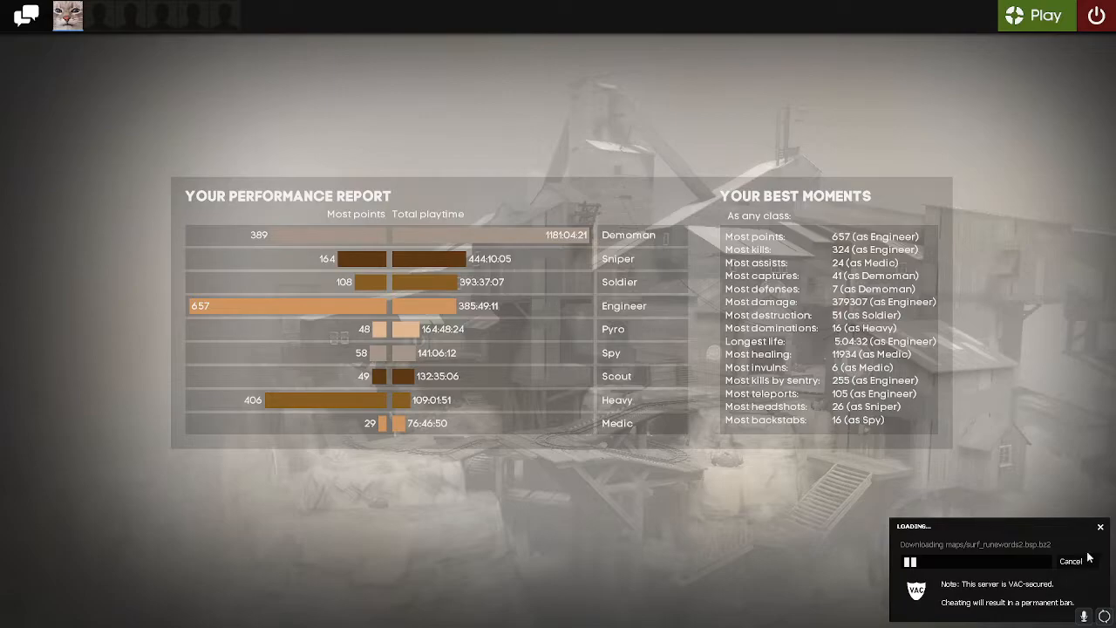
mouse_move(1061, 499)
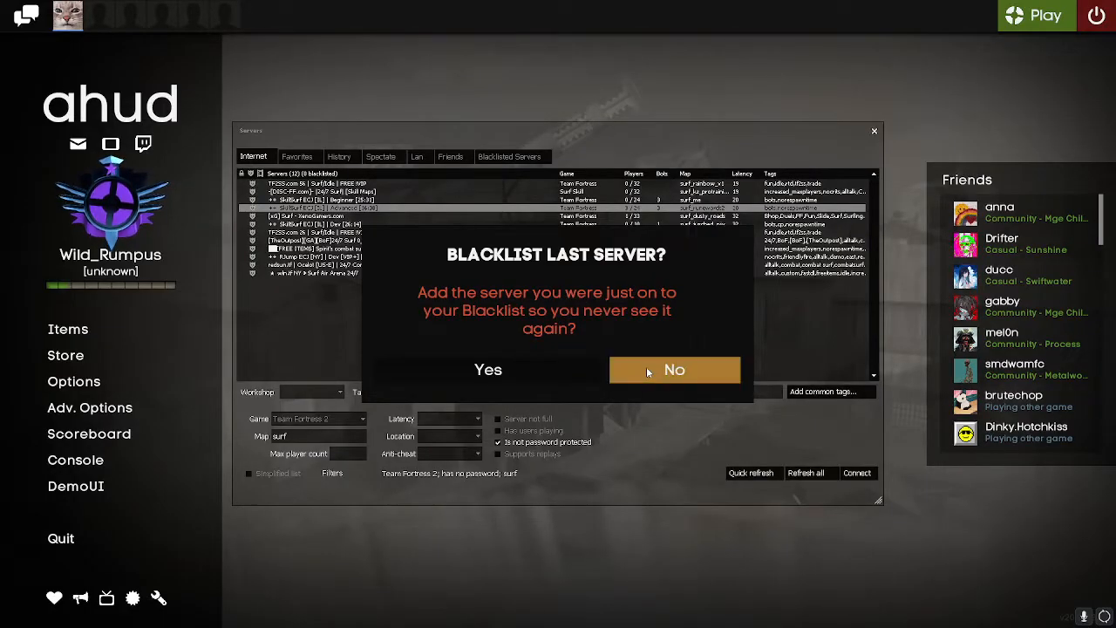
Answer No to blacklisting the surf server after cancelling the download
click(673, 369)
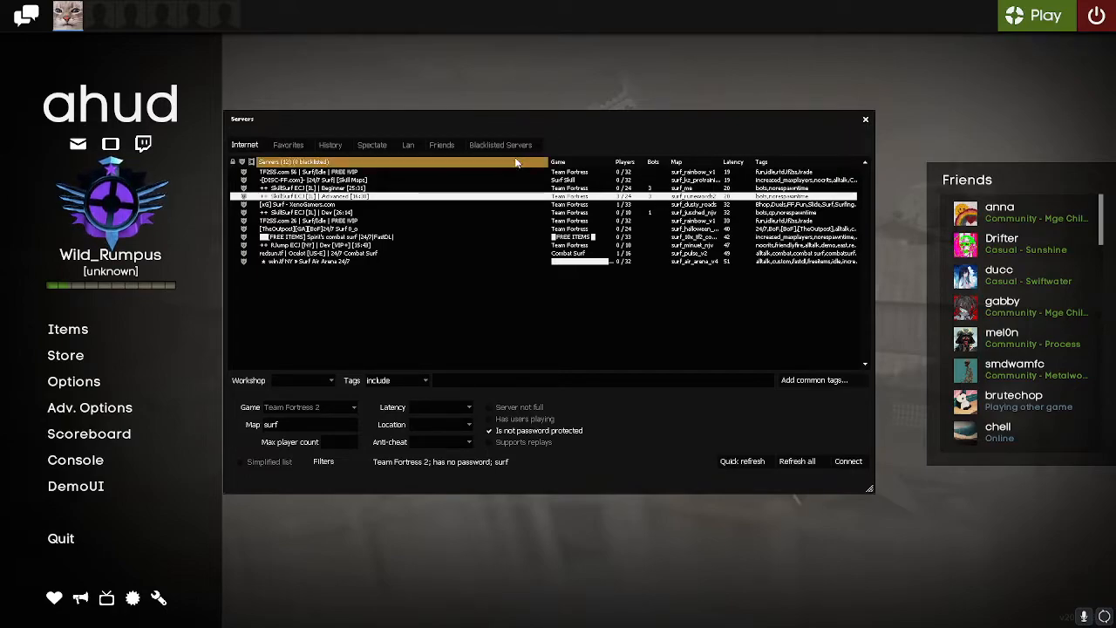
Connect to the jump.tf (NY) Rank 200 Only server from Favorites
click(287, 145)
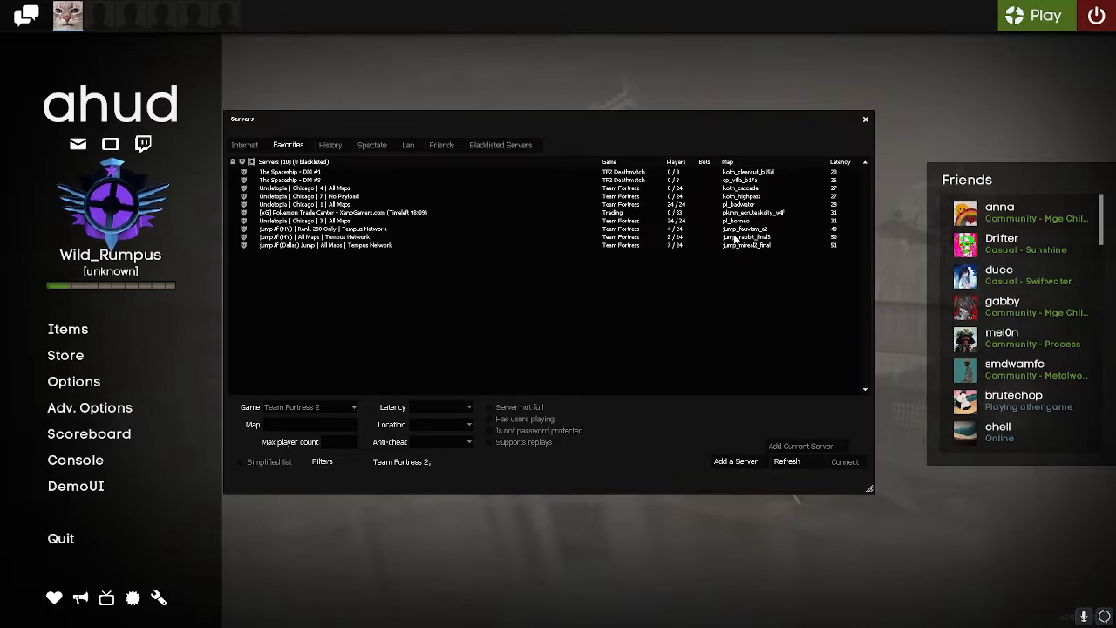
click(436, 229)
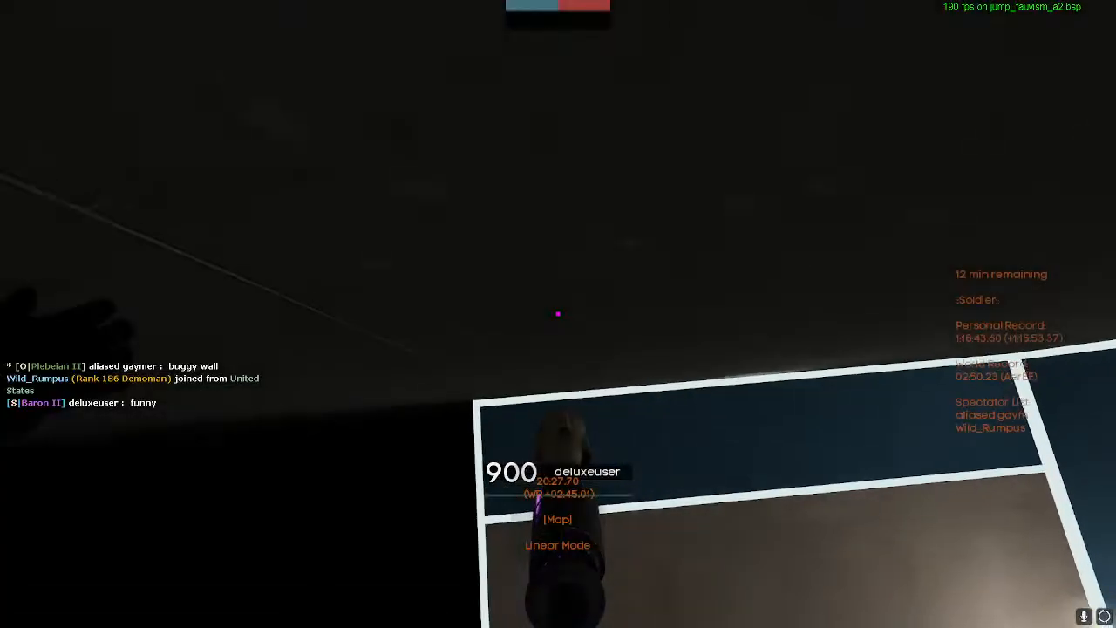
mouse_move(558, 314)
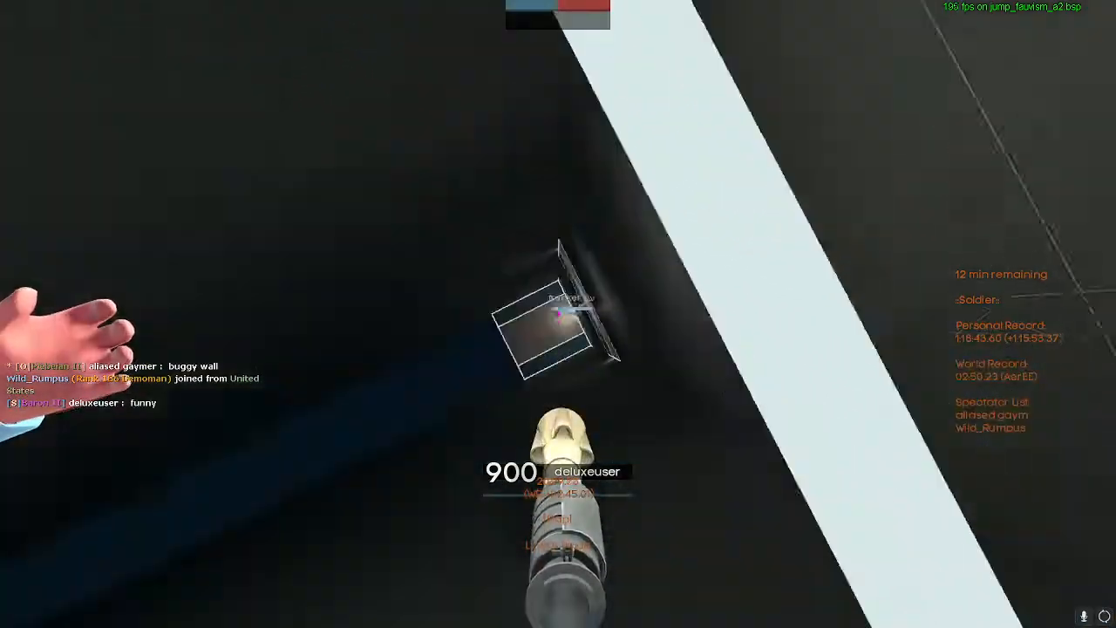
Spectate, spawn as Demoman on jump_fauvism_a2, then bring up the main menu
click(558, 314)
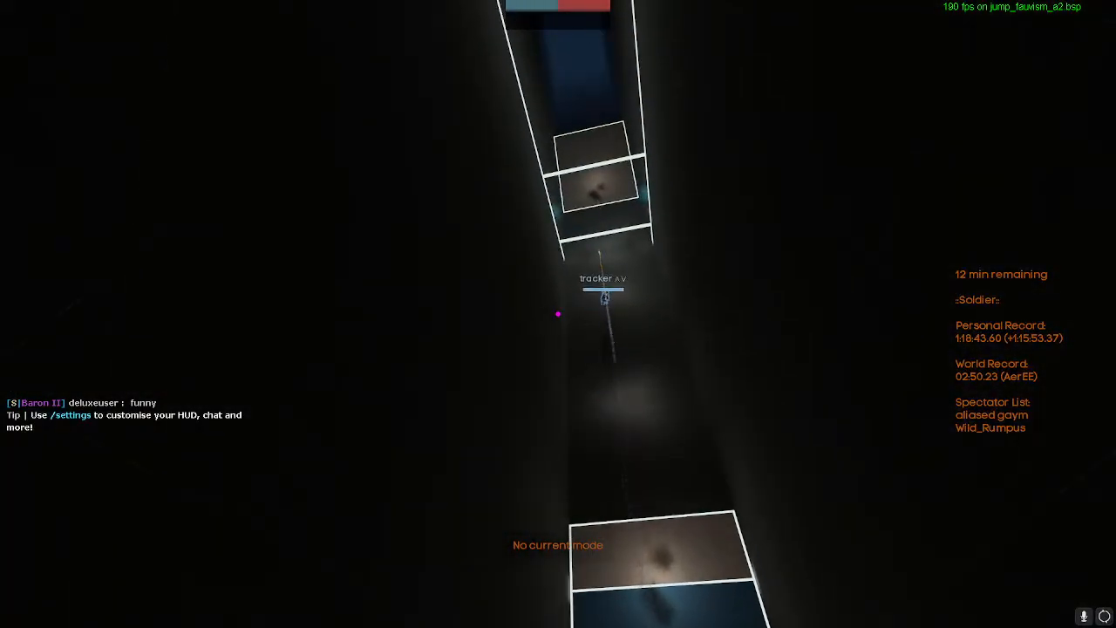
key(m)
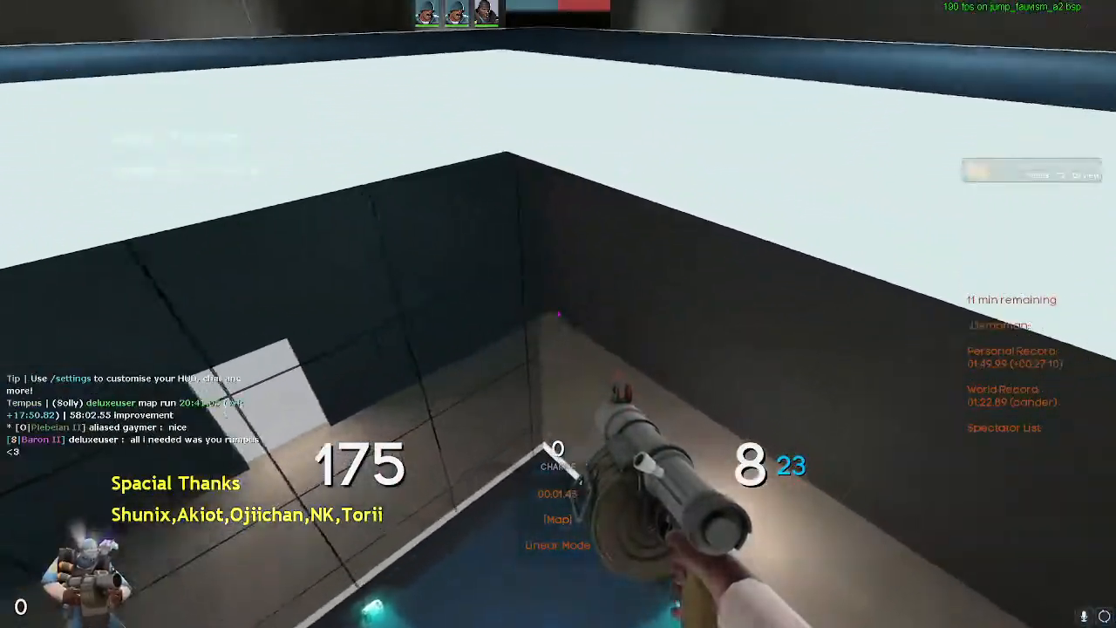
mouse_move(558, 313)
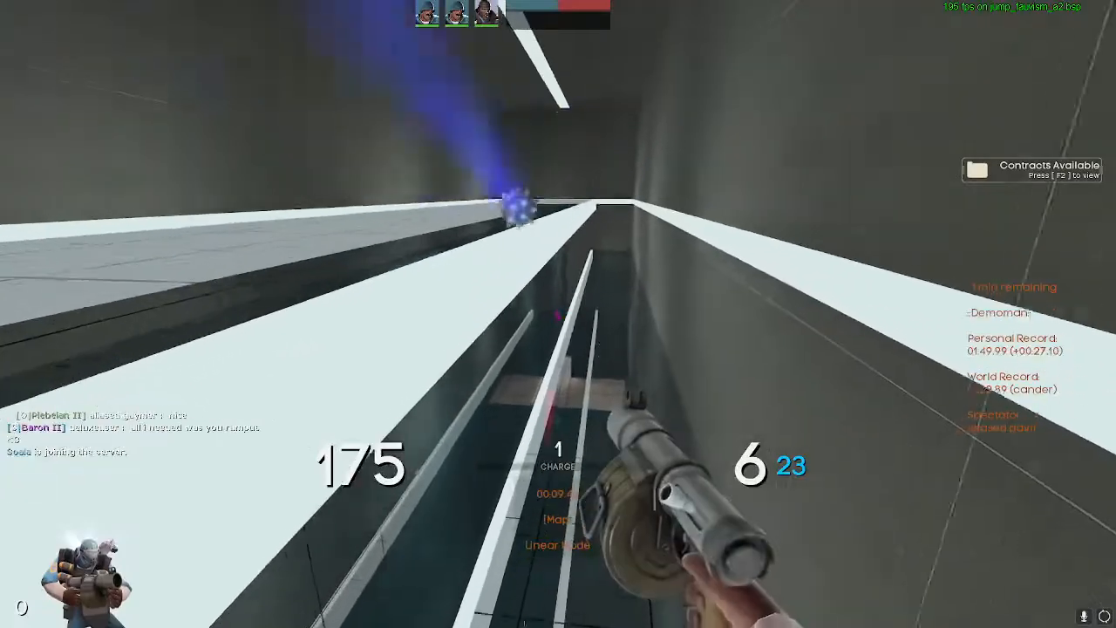
mouse_move(558, 314)
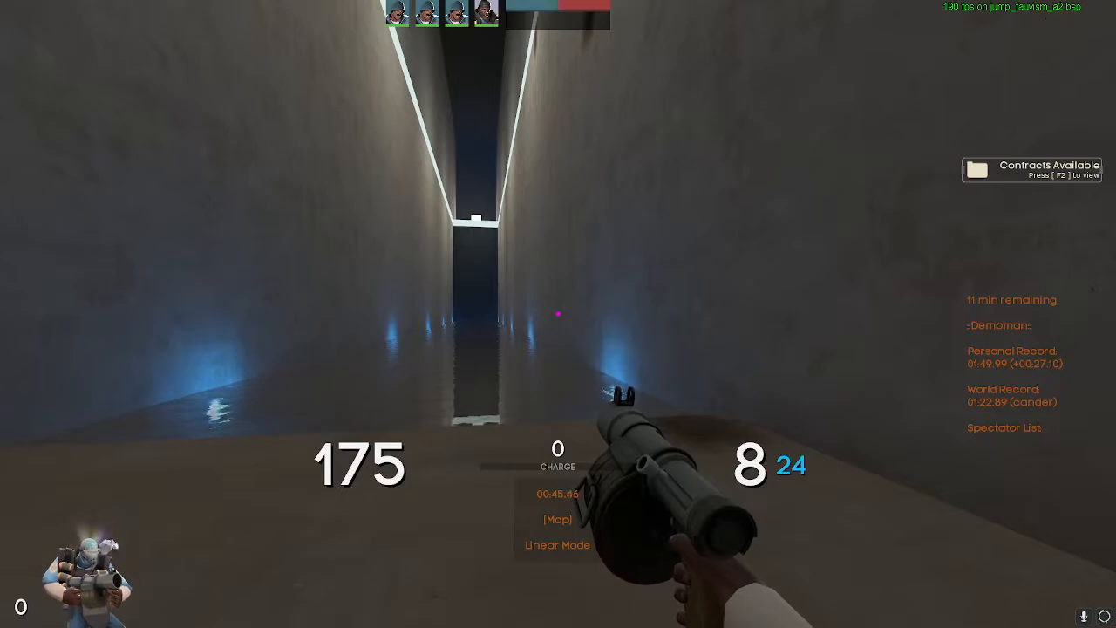
key(Escape)
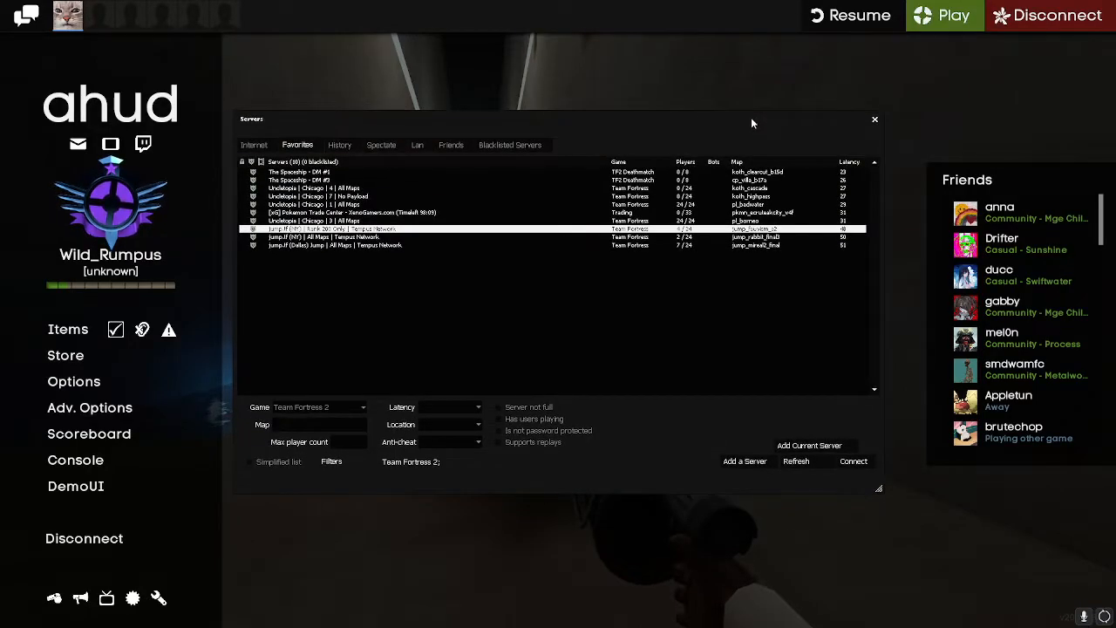
Connect to The Spaceship - ALLCLASS MGE Training from the MGE-filtered Internet list
click(253, 144)
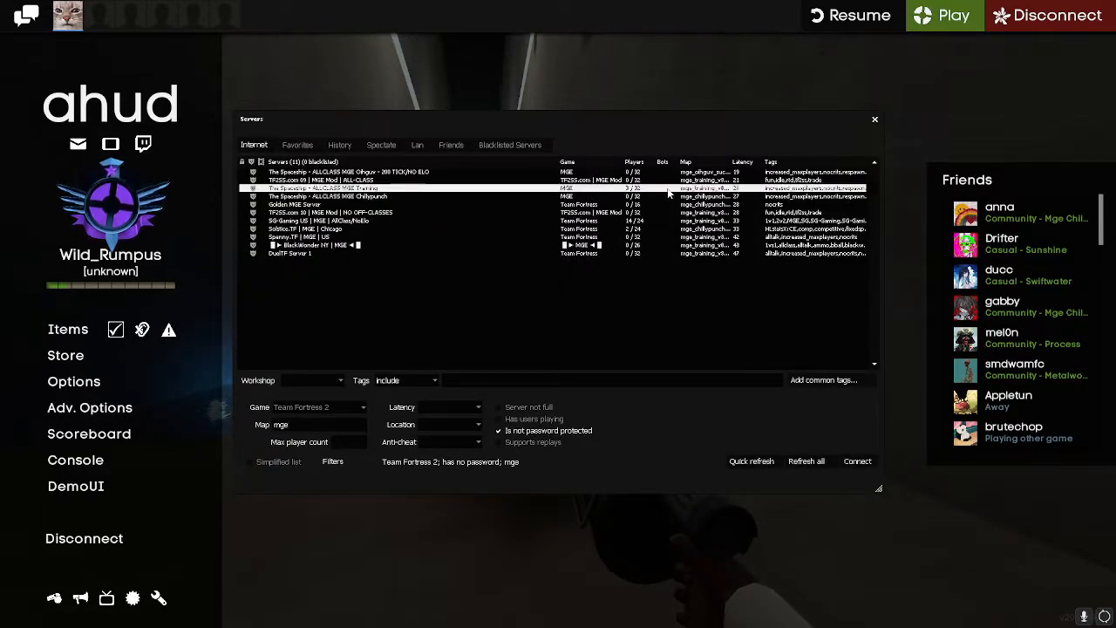
click(856, 460)
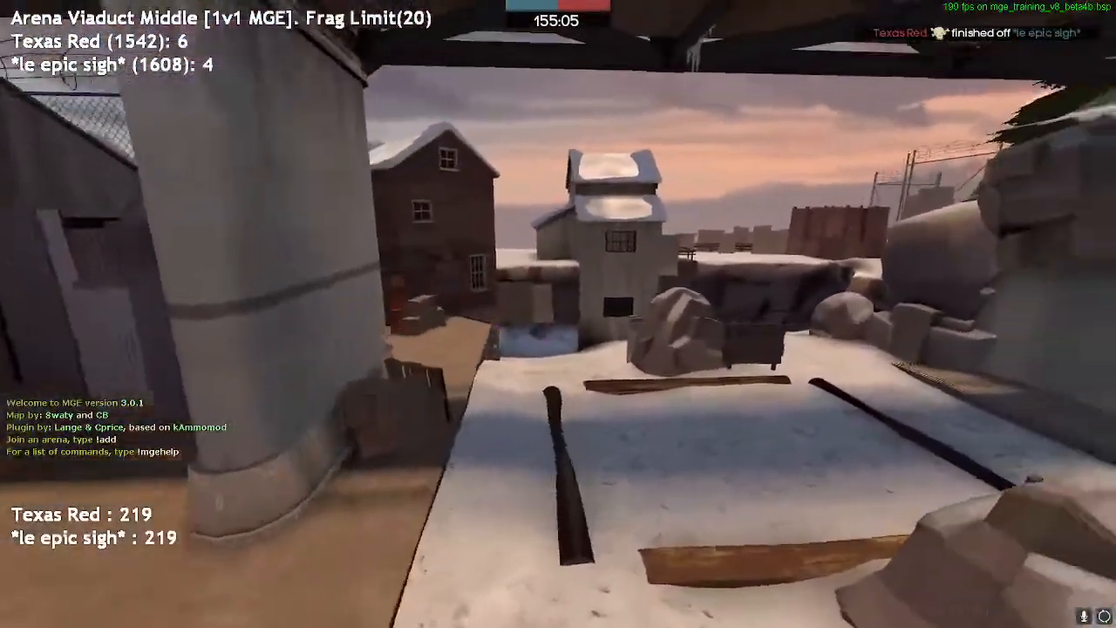
mouse_move(558, 314)
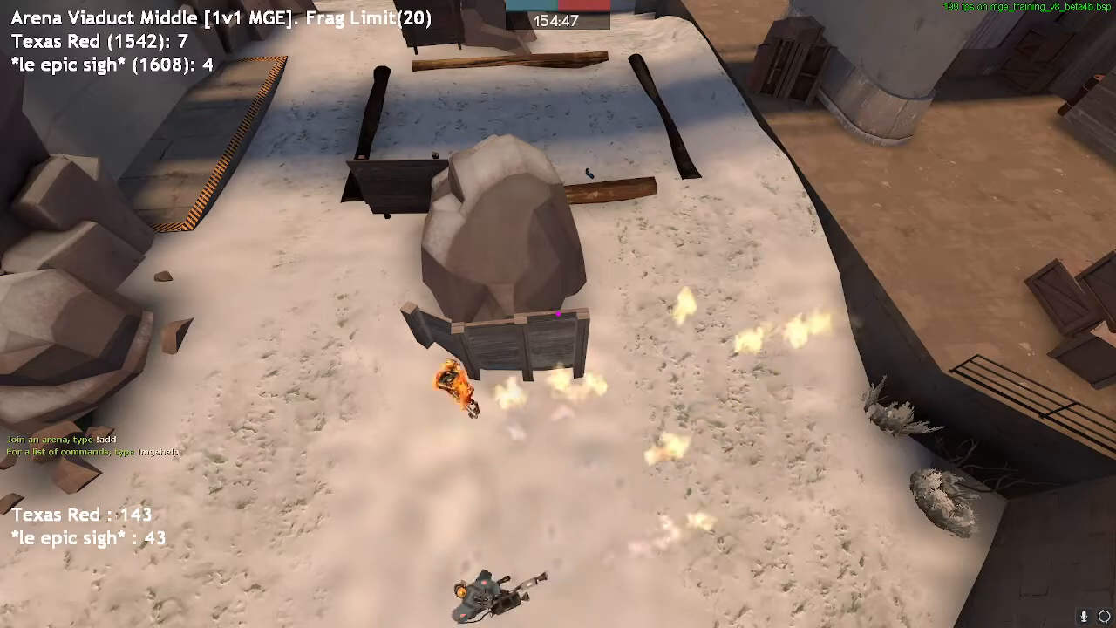
mouse_move(558, 314)
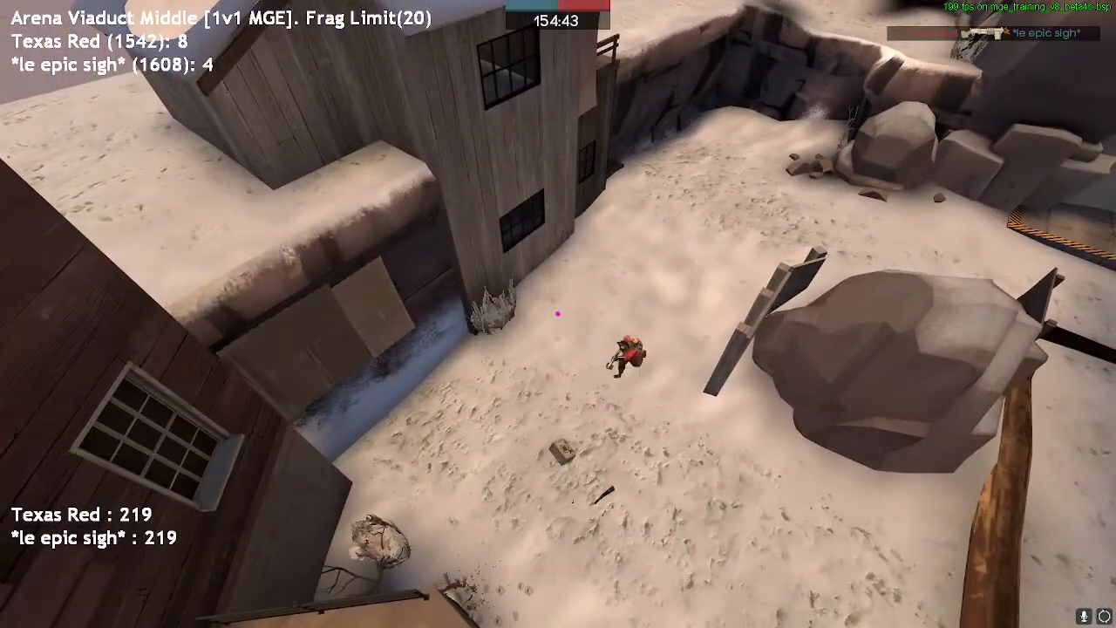
mouse_move(558, 314)
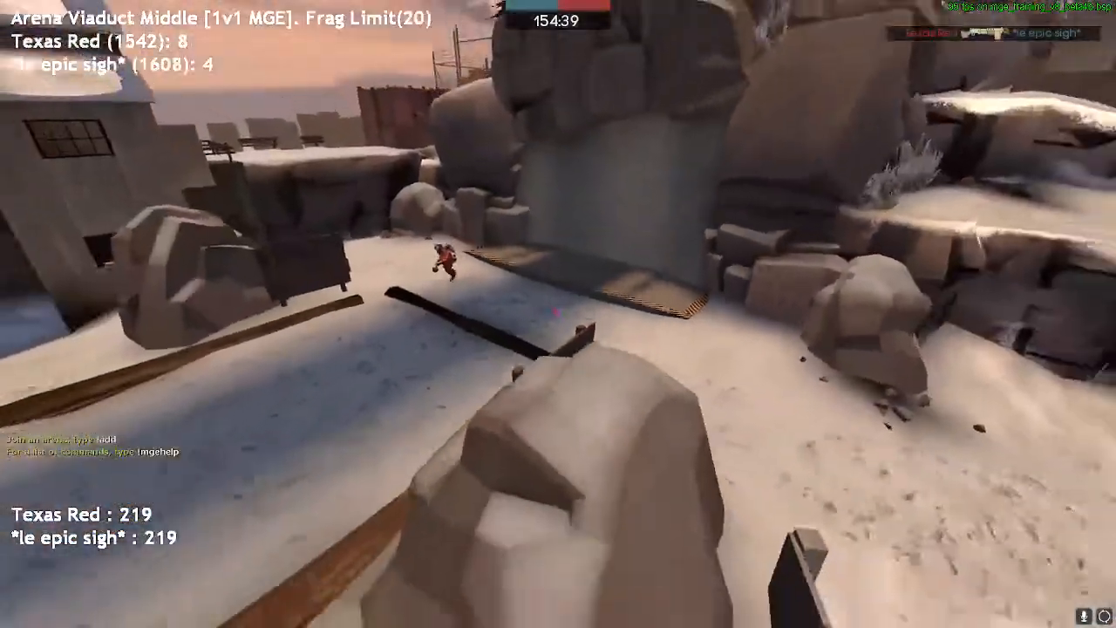
mouse_move(558, 314)
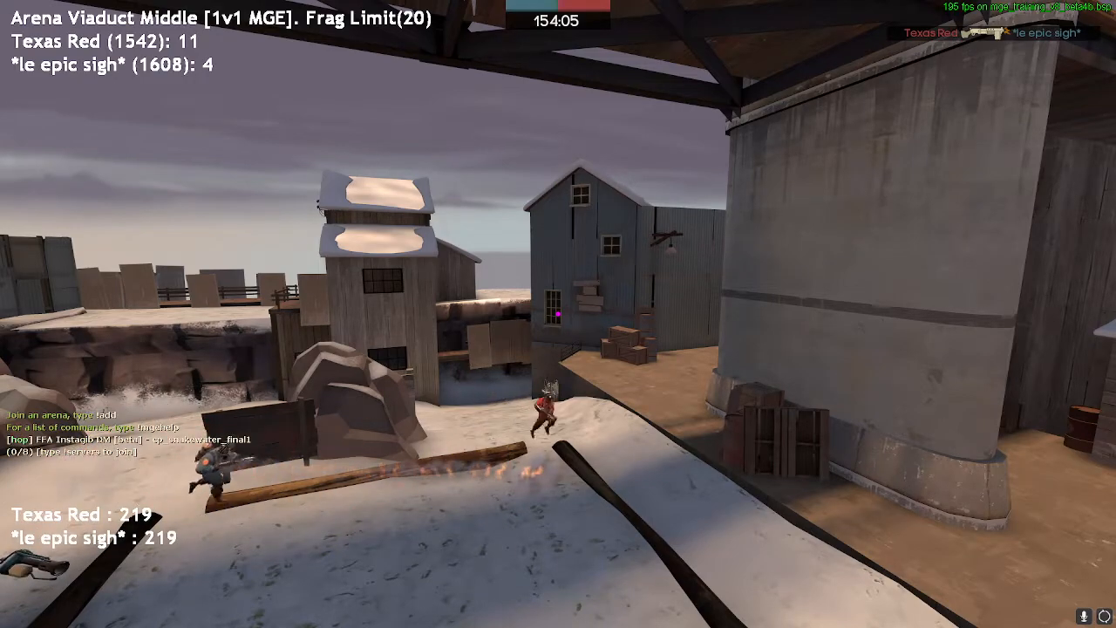
Bring up the main menu after the Viaduct Middle MGE duel reaches 11–4
key(Escape)
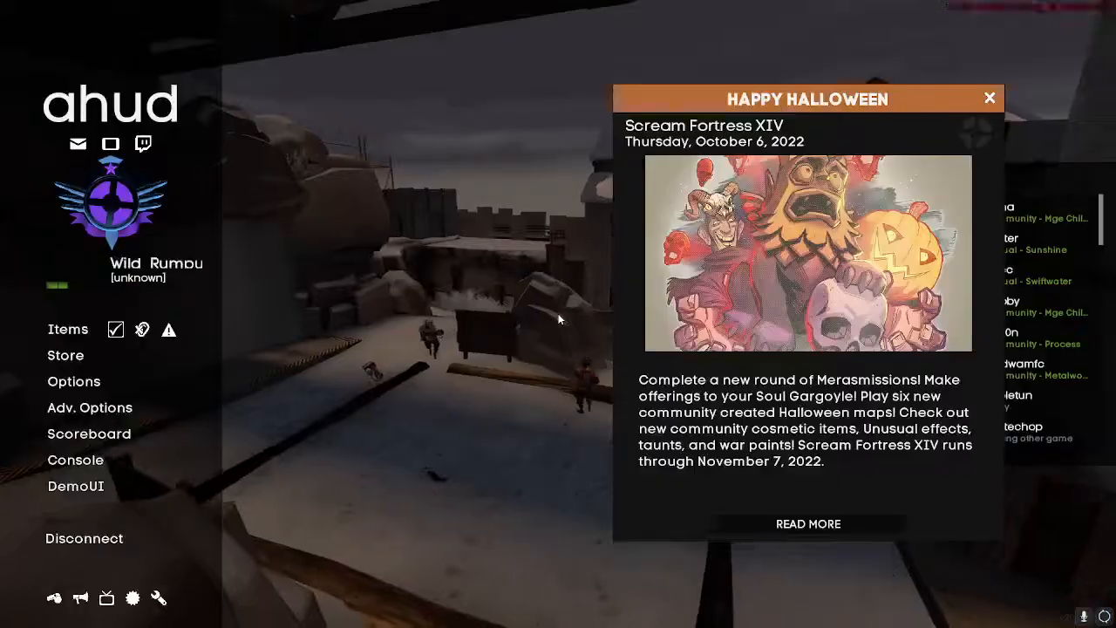
Dismiss the Halloween announcement and connect to The Spaceship - DM #1 from Favorites
click(989, 97)
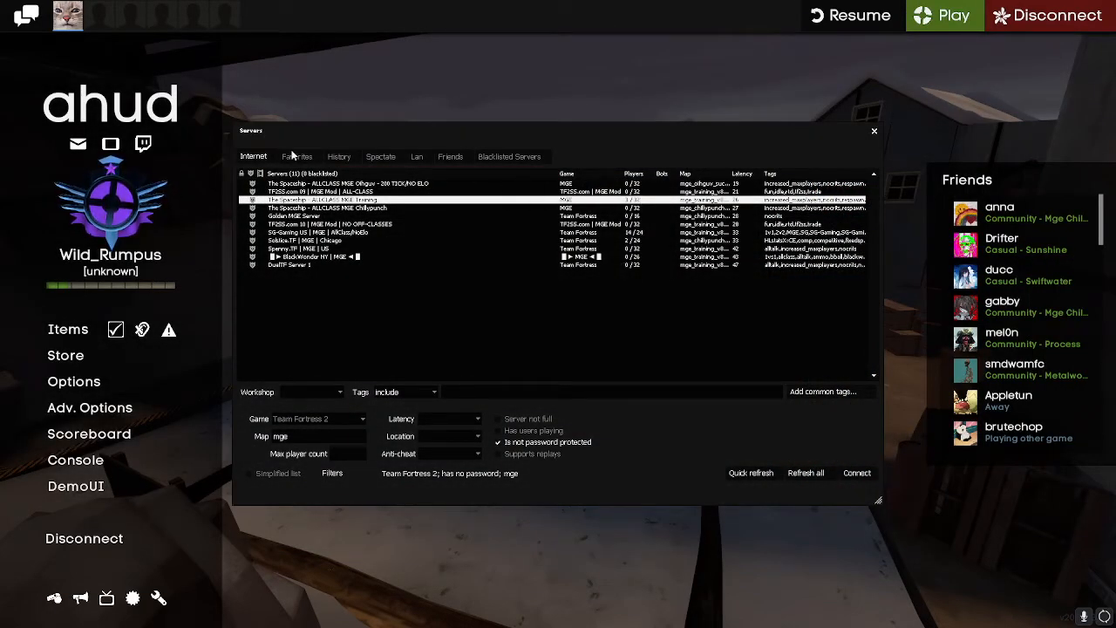
click(297, 156)
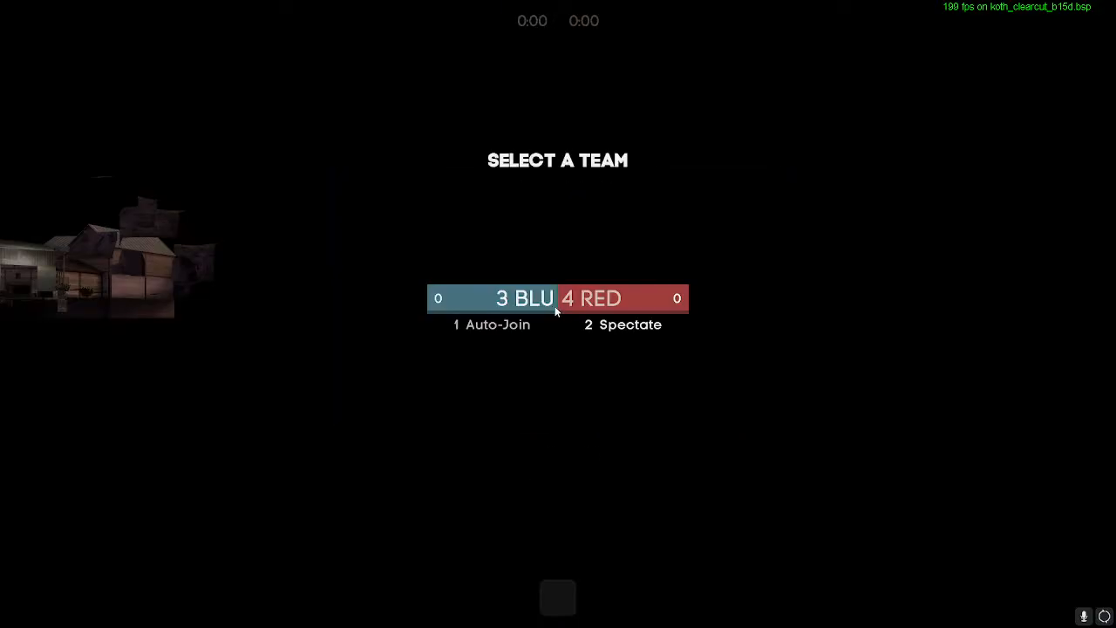
Join the BLU team and spawn as Demoman on cp_sunshine
click(483, 299)
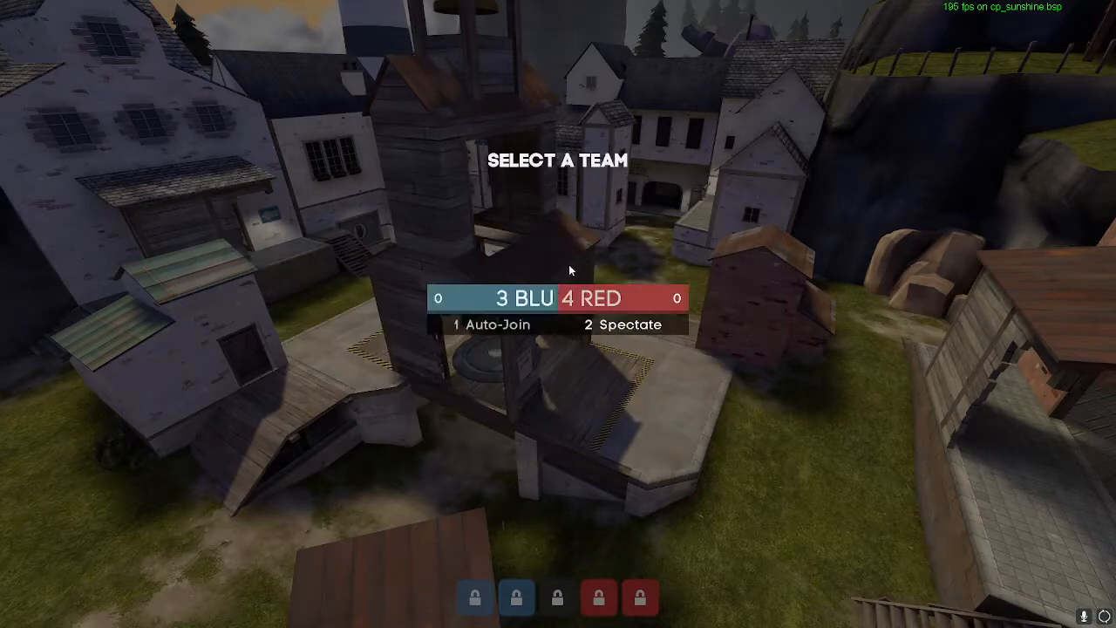
click(496, 324)
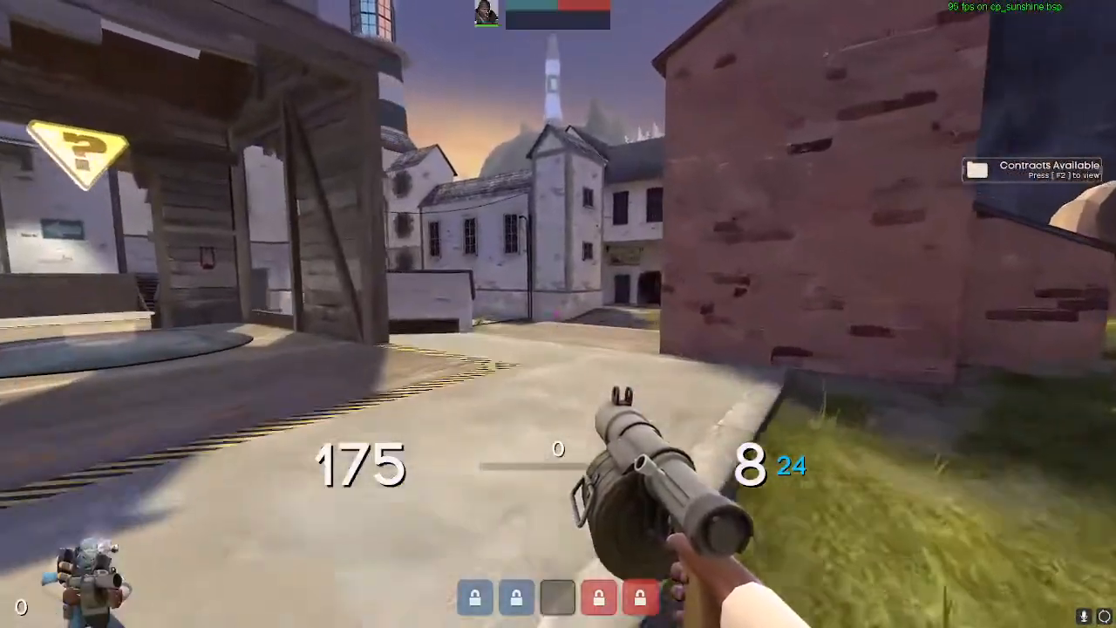
mouse_move(558, 313)
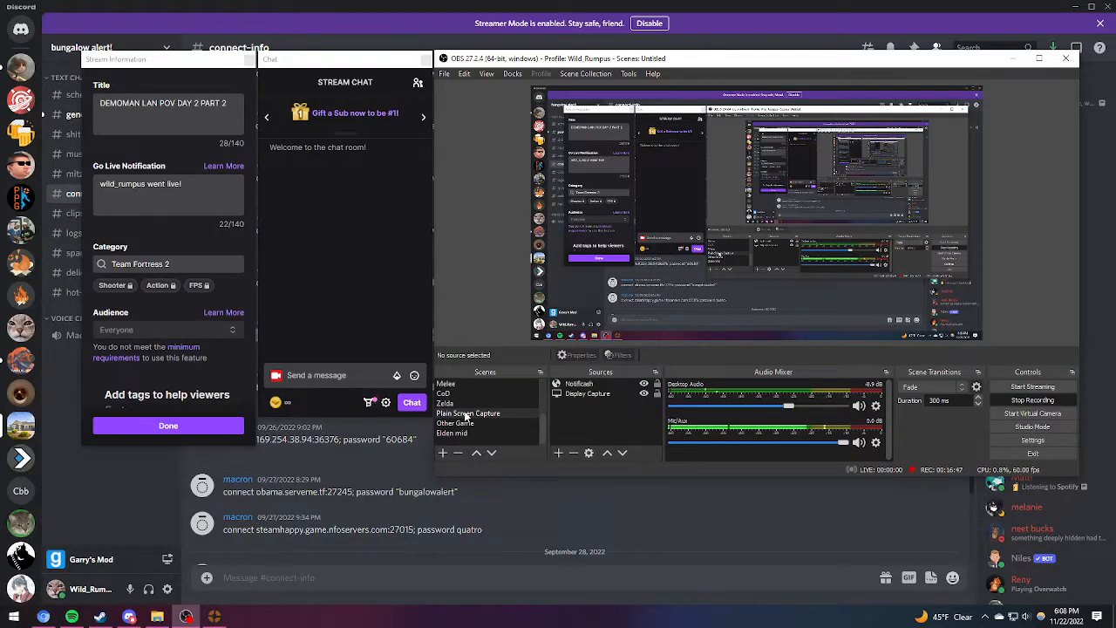
mouse_move(484, 304)
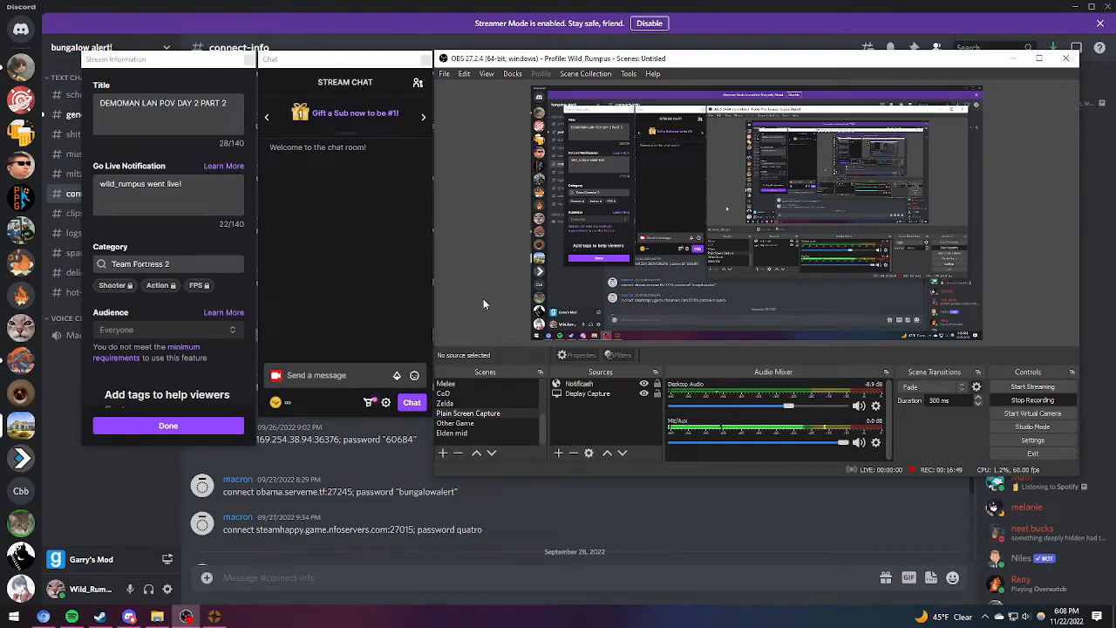